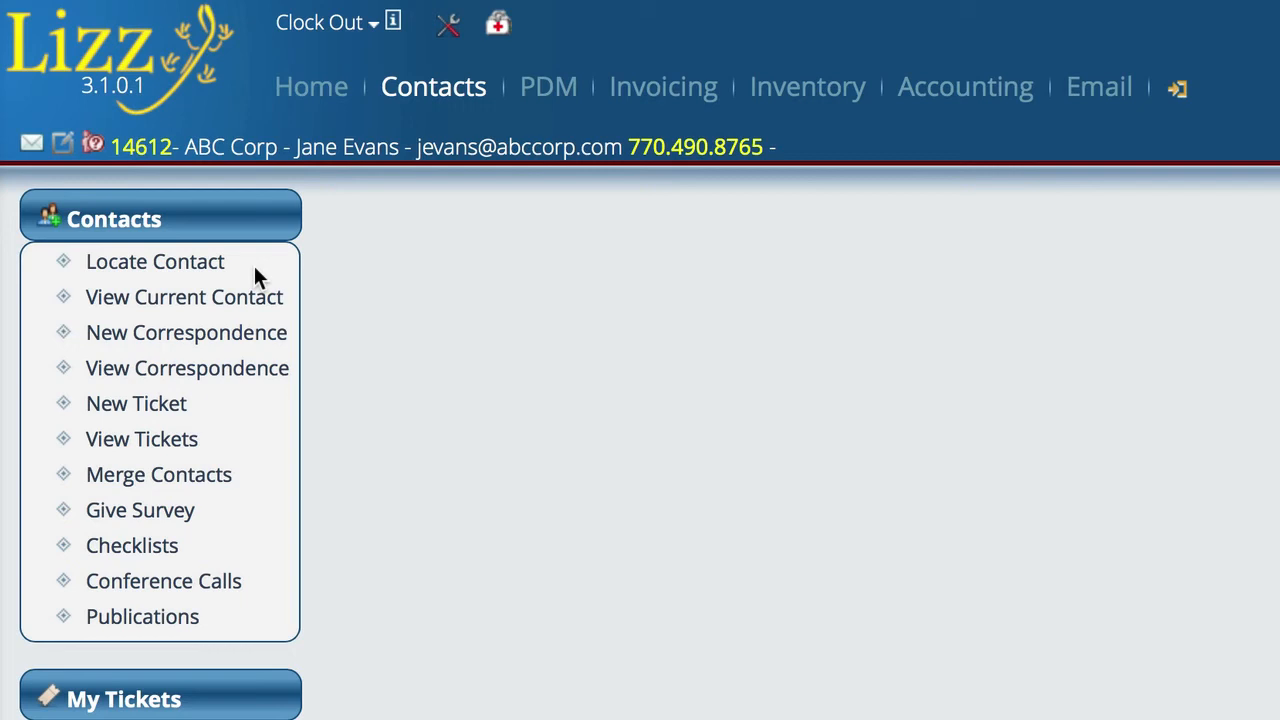
Step: Start a fresh contact search with the old Evans criteria reset
{"action": "left_click", "coordinate": [156, 260]}
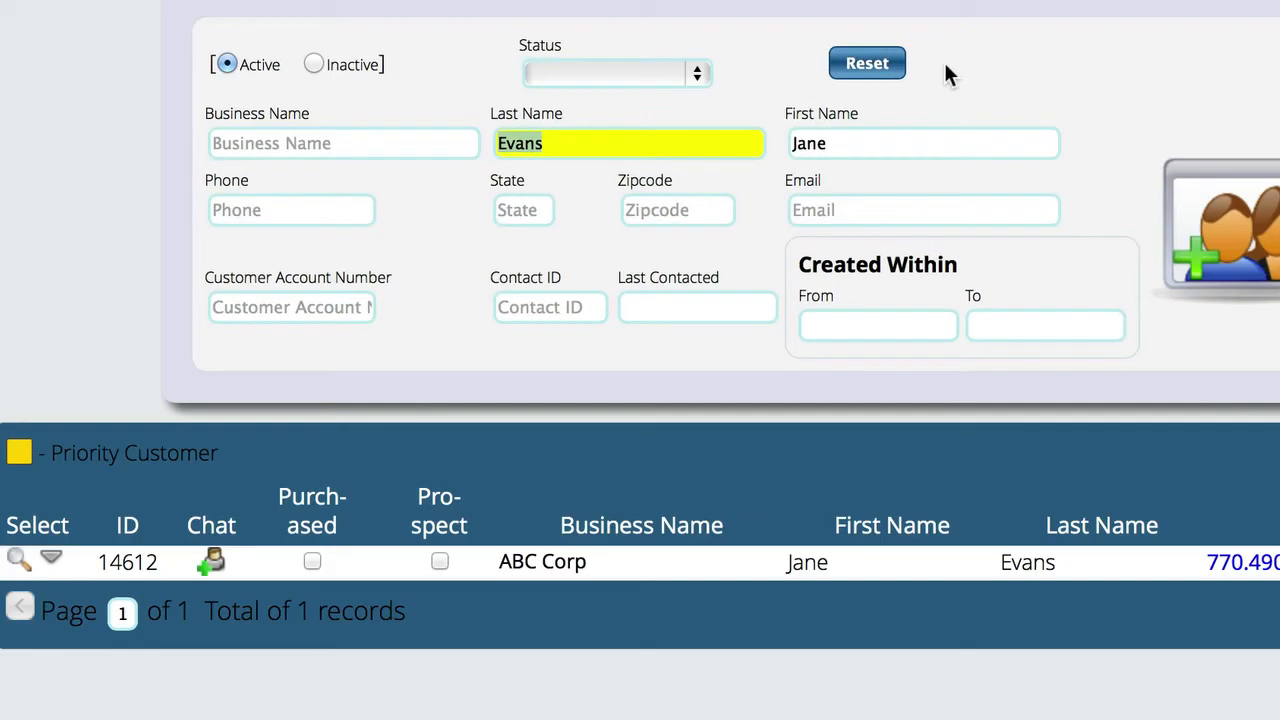
{"action": "left_click", "coordinate": [866, 62]}
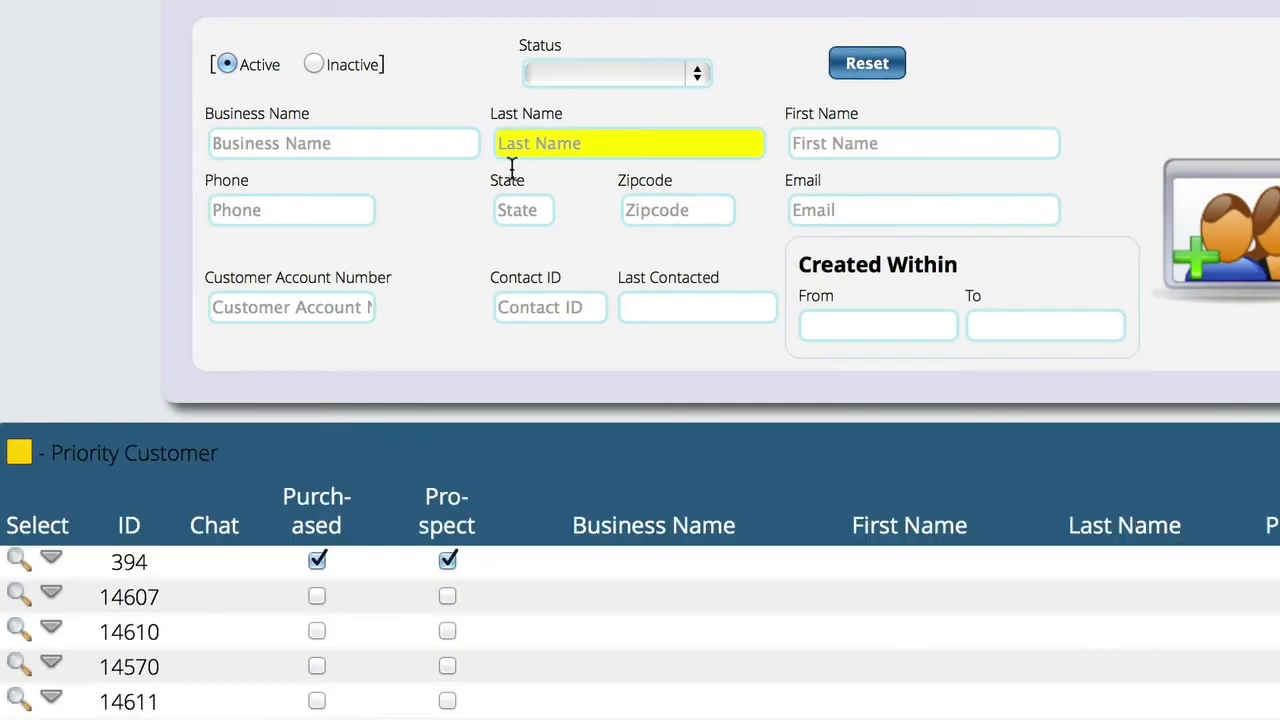
{"action": "mouse_move", "coordinate": [312, 144]}
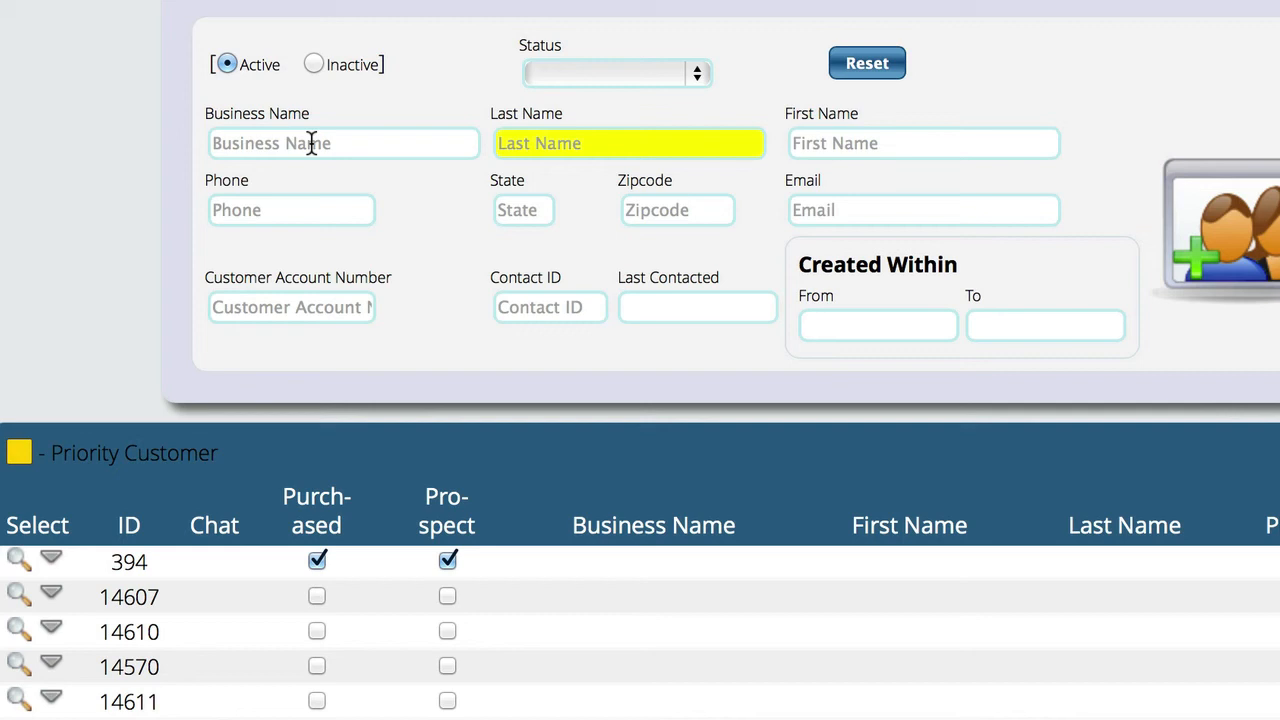
Step: Search by business name 'ABC Supplier', then 'ABC Supplier2', finding no existing match
{"action": "left_click", "coordinate": [344, 144]}
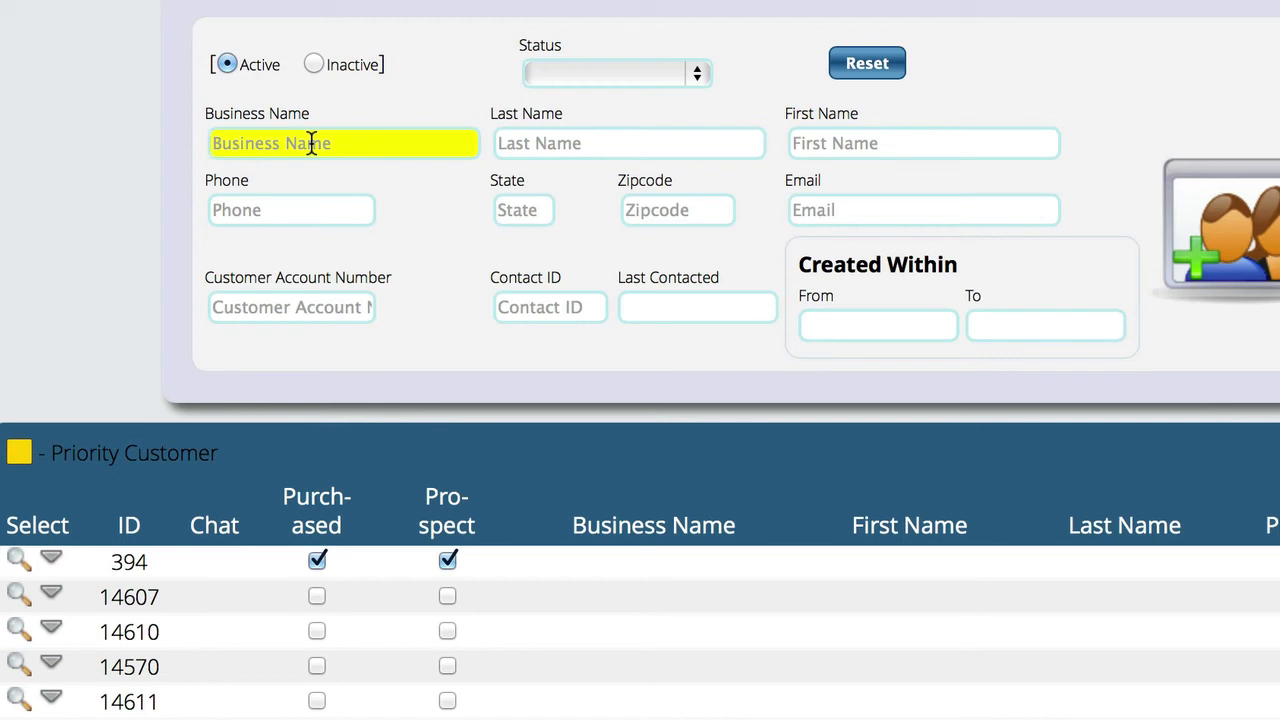
{"action": "type", "text": "A"}
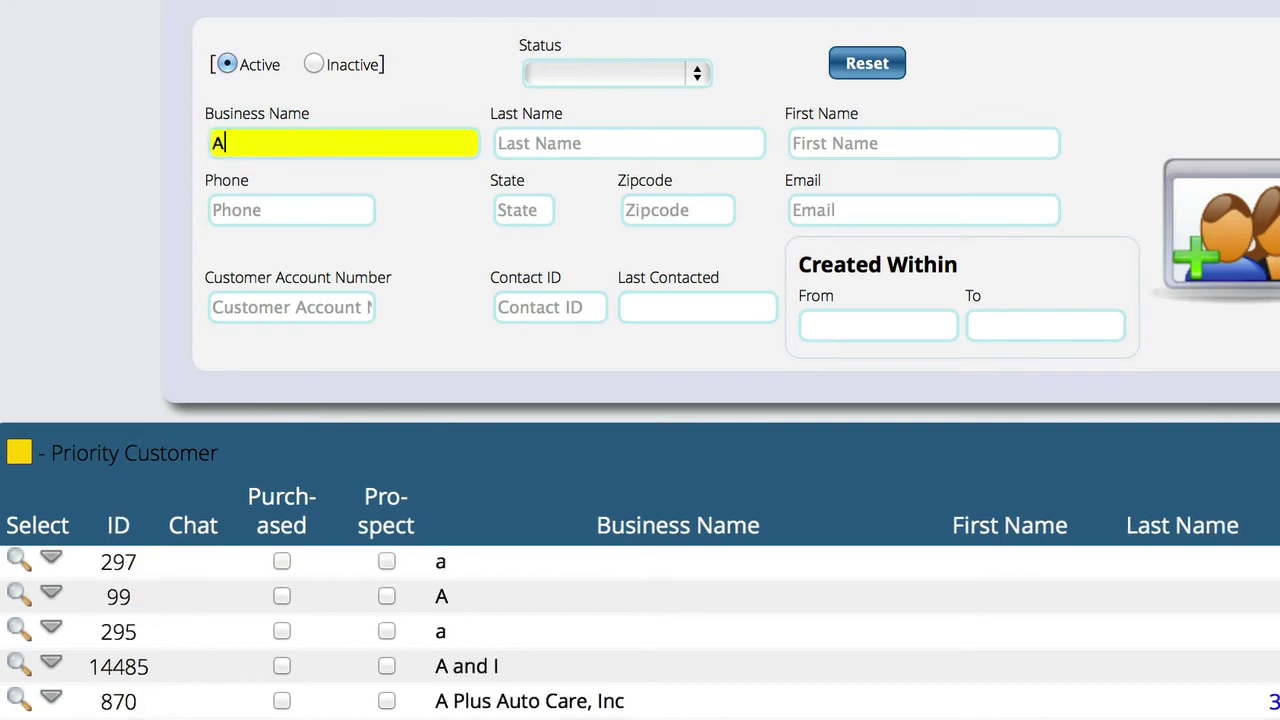
{"action": "type", "text": "BC Supplier"}
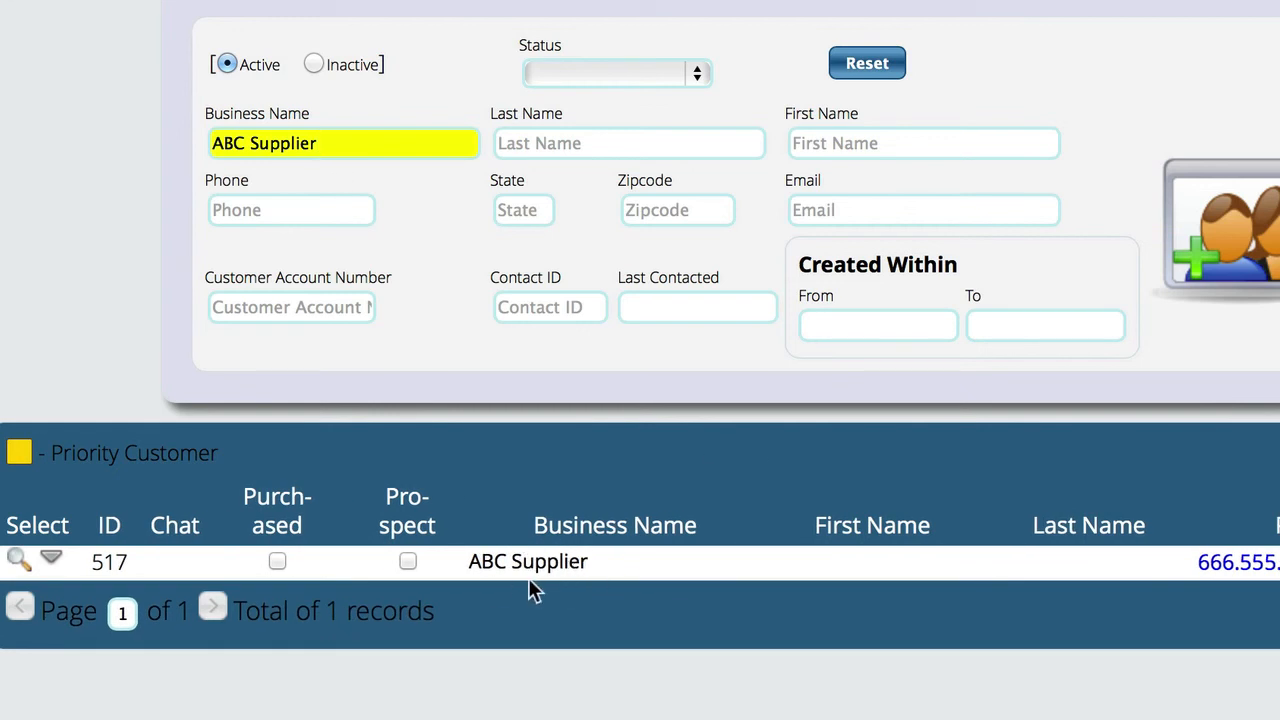
{"action": "left_click", "coordinate": [360, 144]}
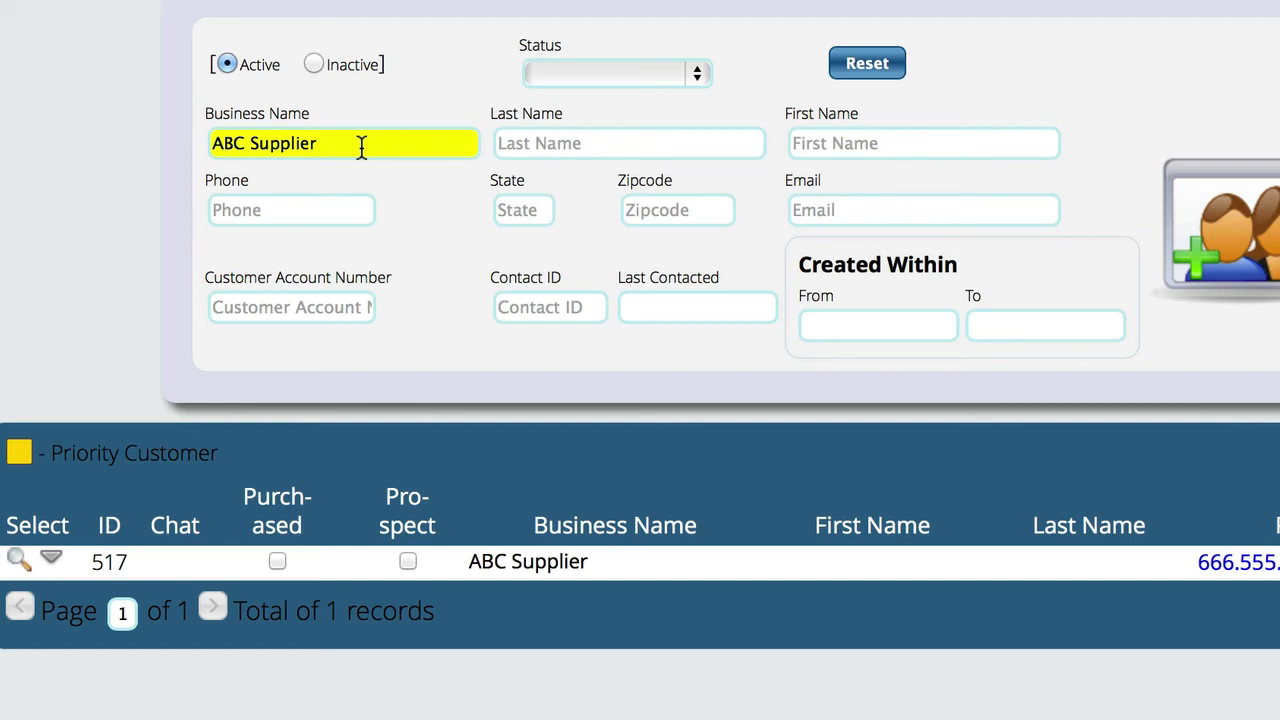
{"action": "type", "text": "2"}
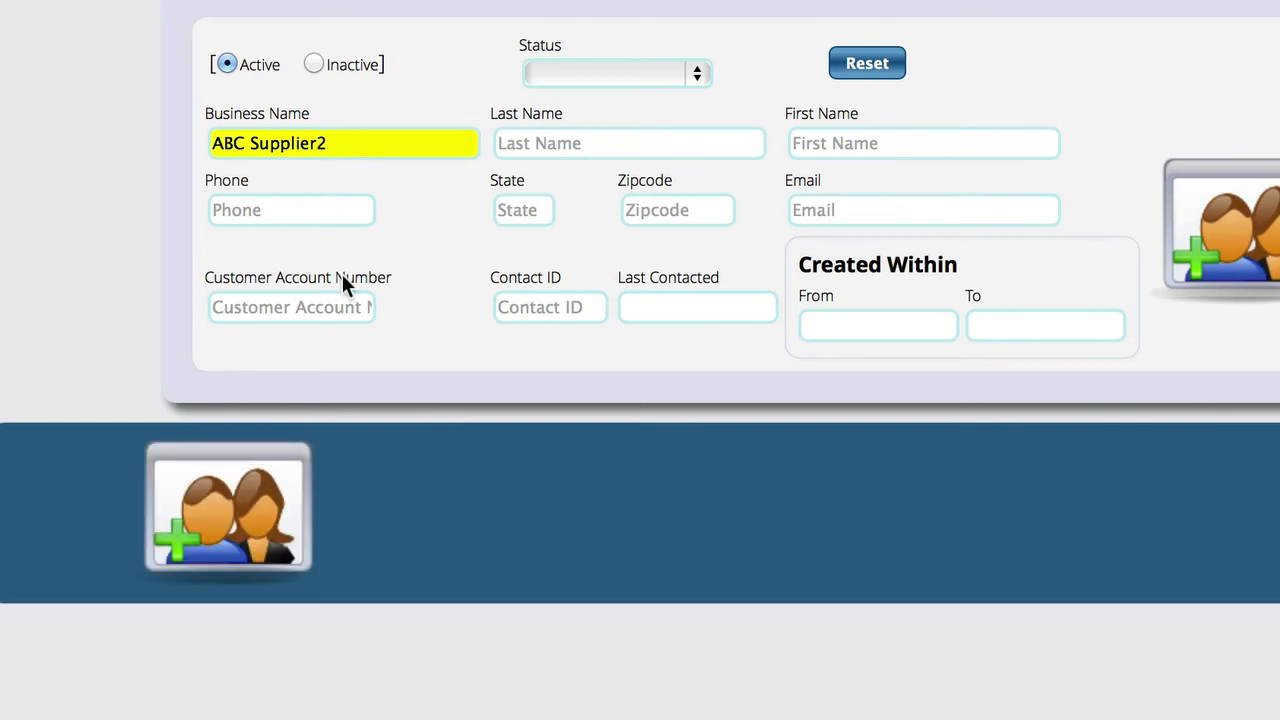
{"action": "mouse_move", "coordinate": [312, 356]}
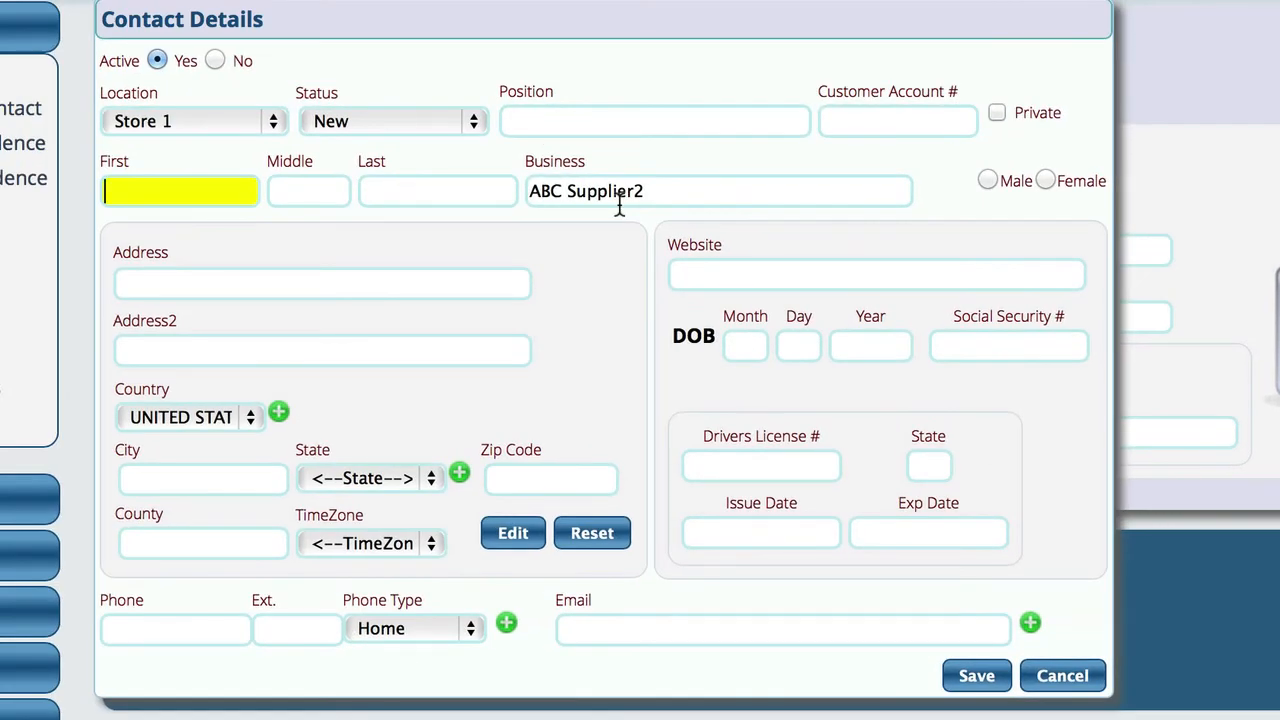
{"action": "mouse_move", "coordinate": [576, 218]}
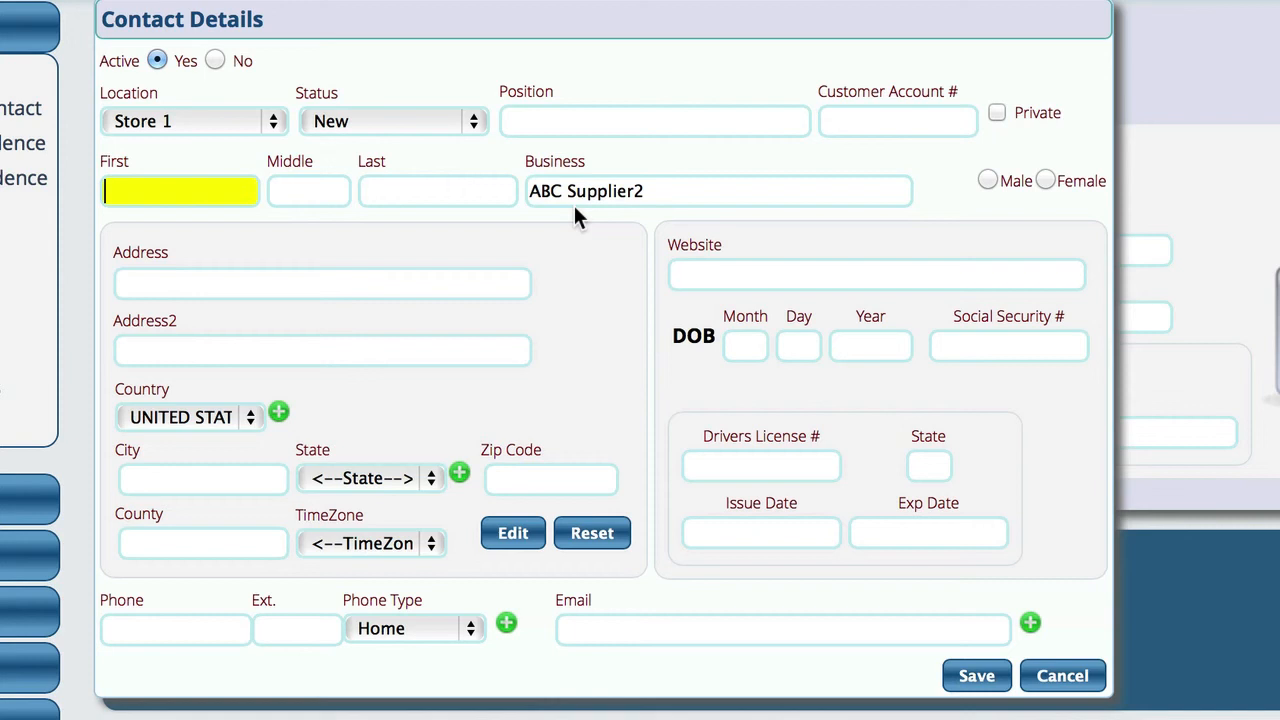
{"action": "mouse_move", "coordinate": [416, 280]}
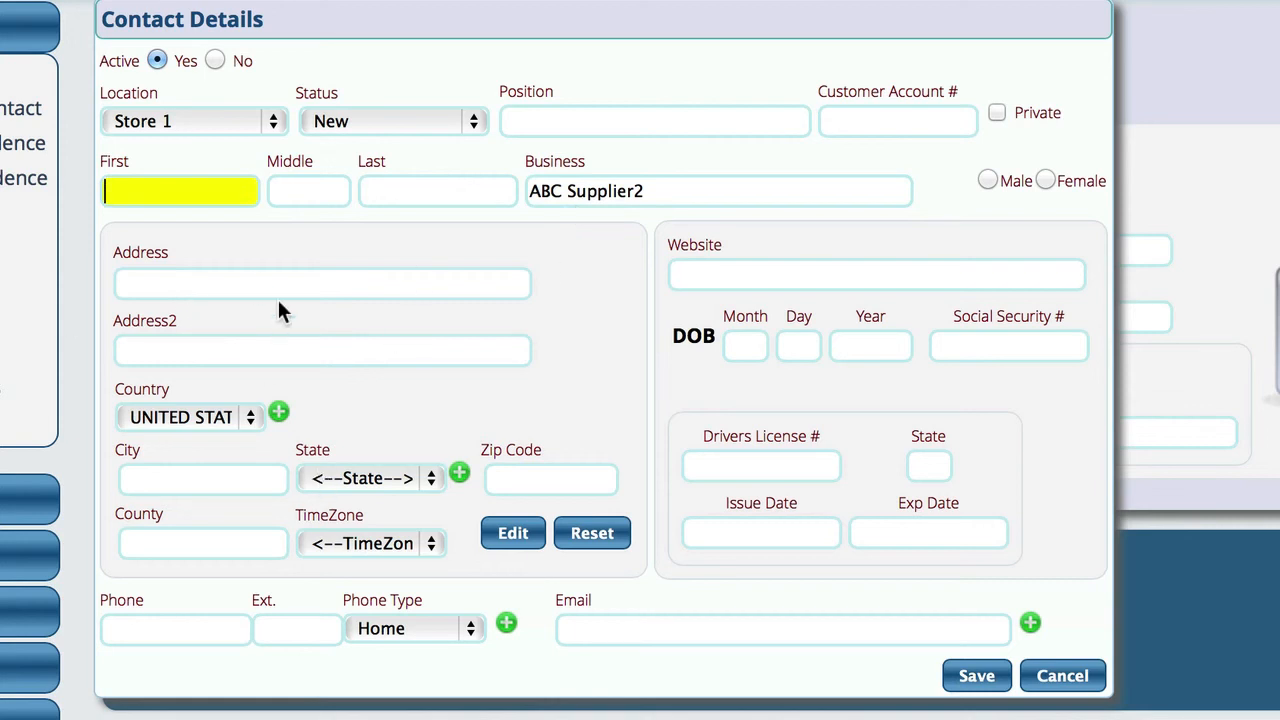
{"action": "mouse_move", "coordinate": [534, 180]}
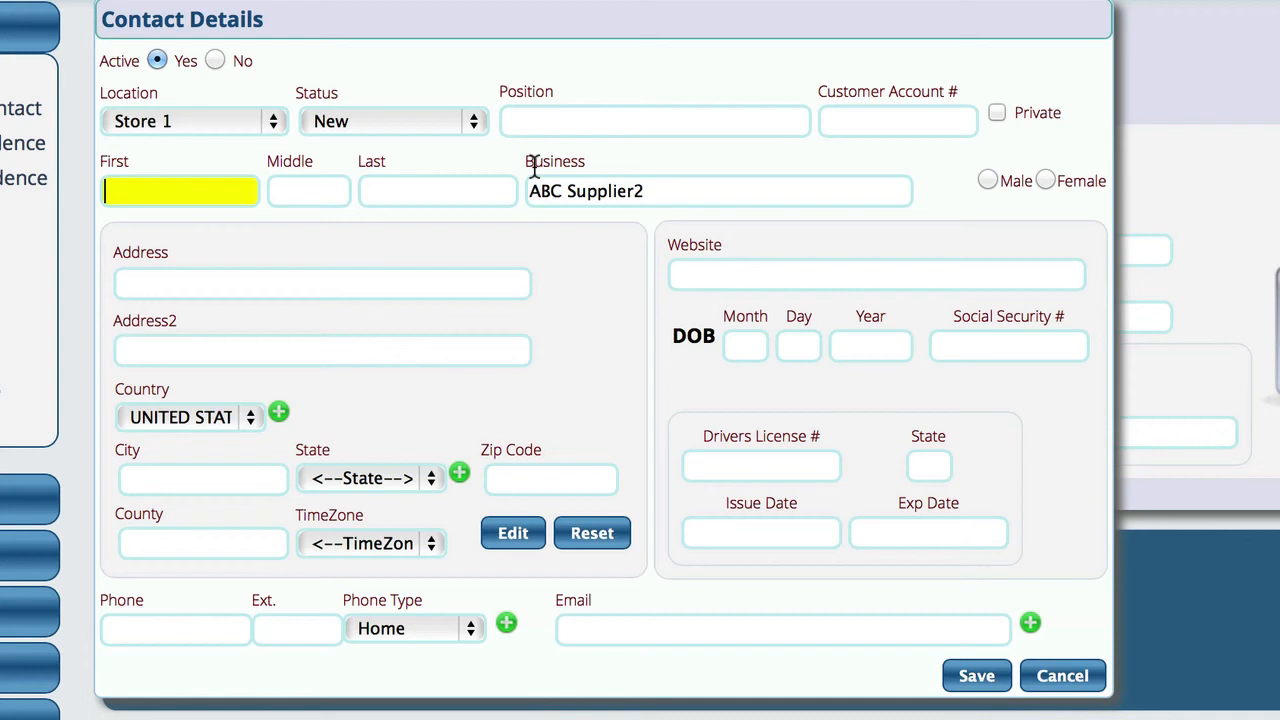
{"action": "mouse_move", "coordinate": [258, 696]}
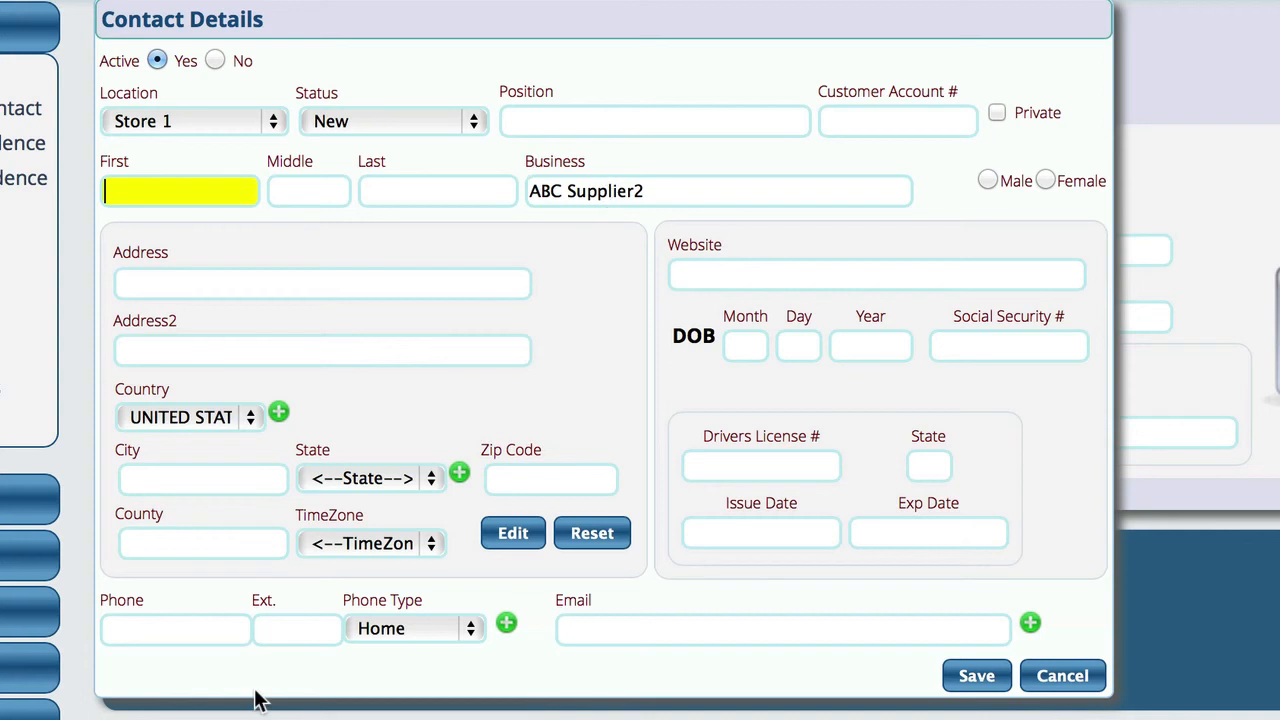
Step: Save the new ABC Supplier2 contact with phone number 234234232
{"action": "type", "text": "23423423"}
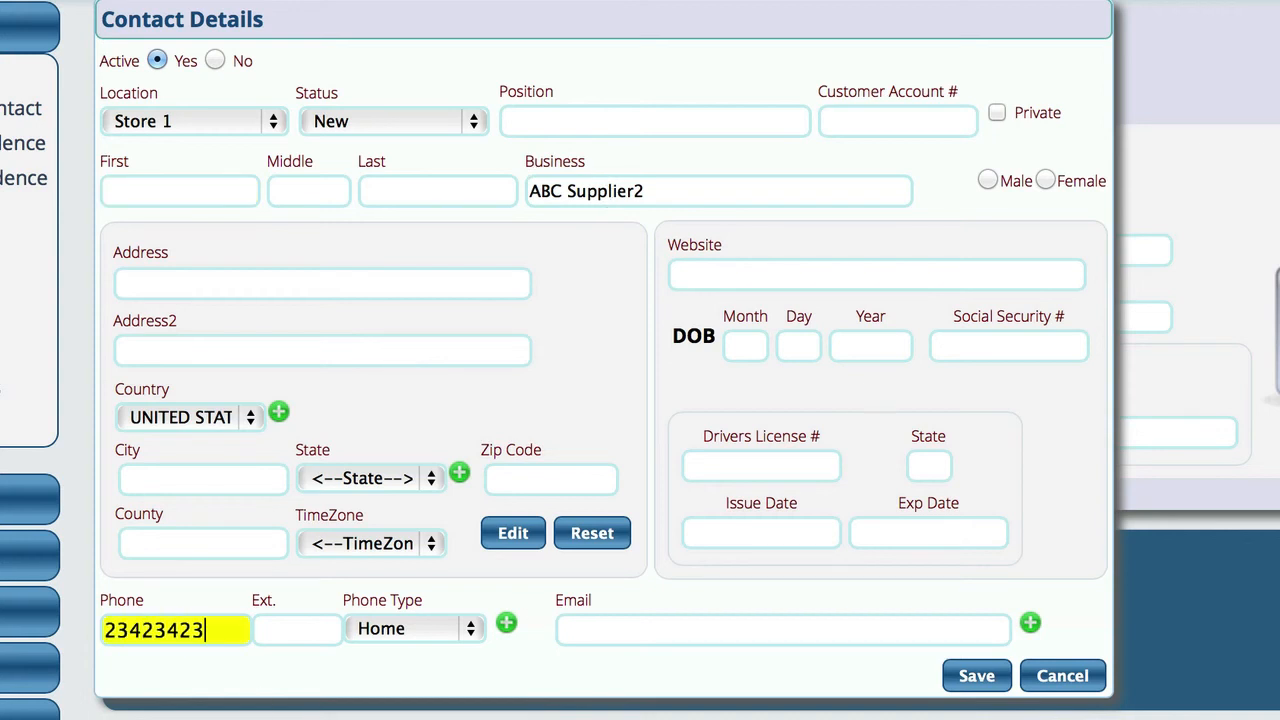
{"action": "type", "text": "234234232"}
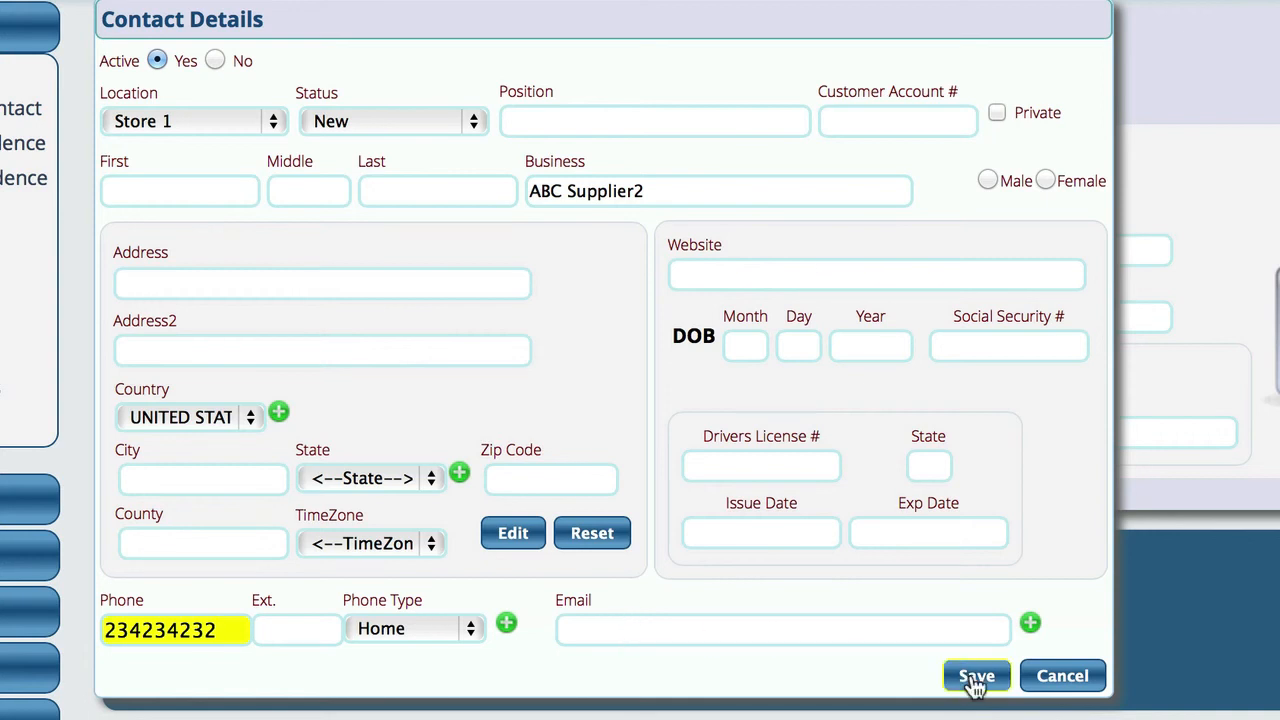
{"action": "left_click", "coordinate": [976, 676]}
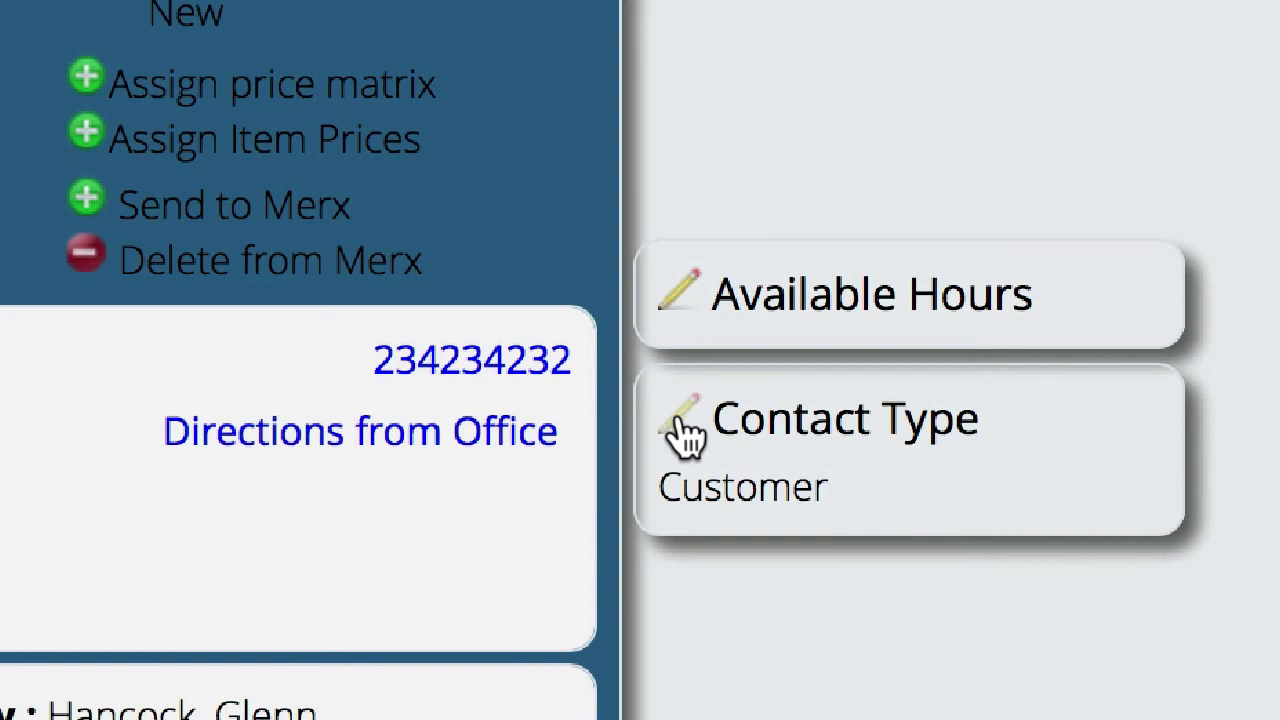
Step: Add Supplier to the contact's types alongside Customer and save
{"action": "left_click", "coordinate": [688, 424]}
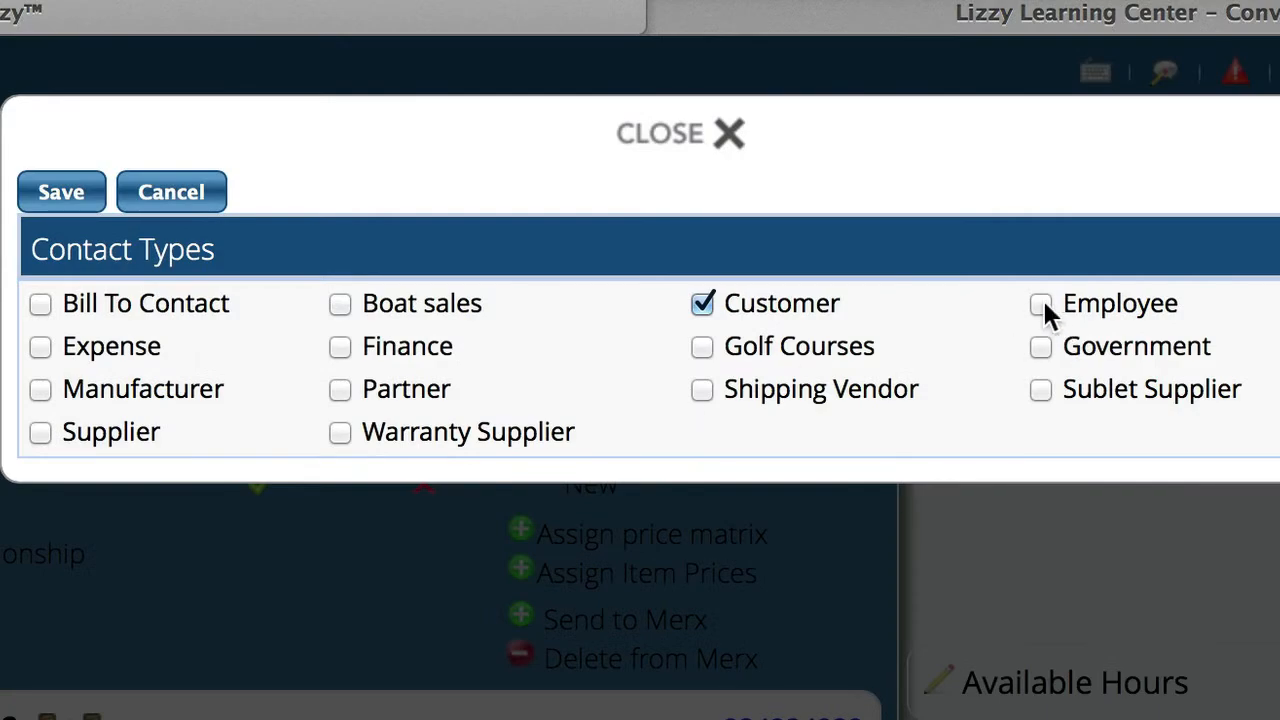
{"action": "mouse_move", "coordinate": [42, 432]}
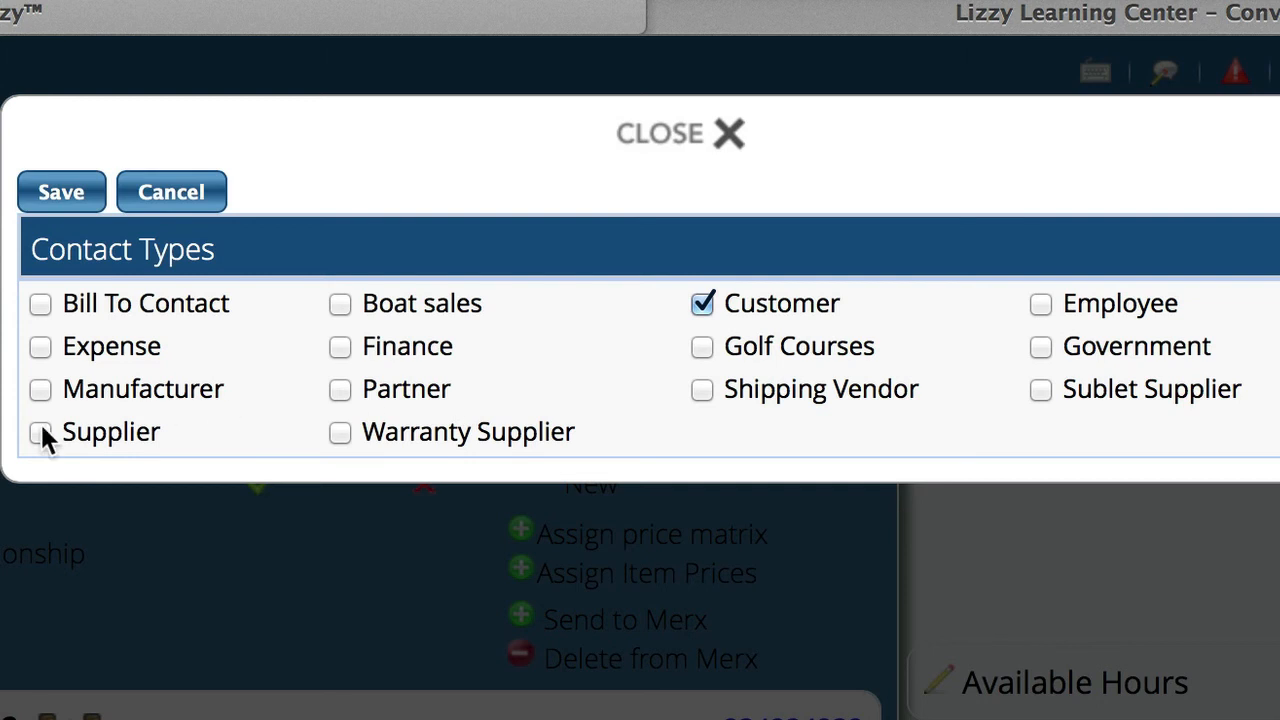
{"action": "left_click", "coordinate": [40, 432]}
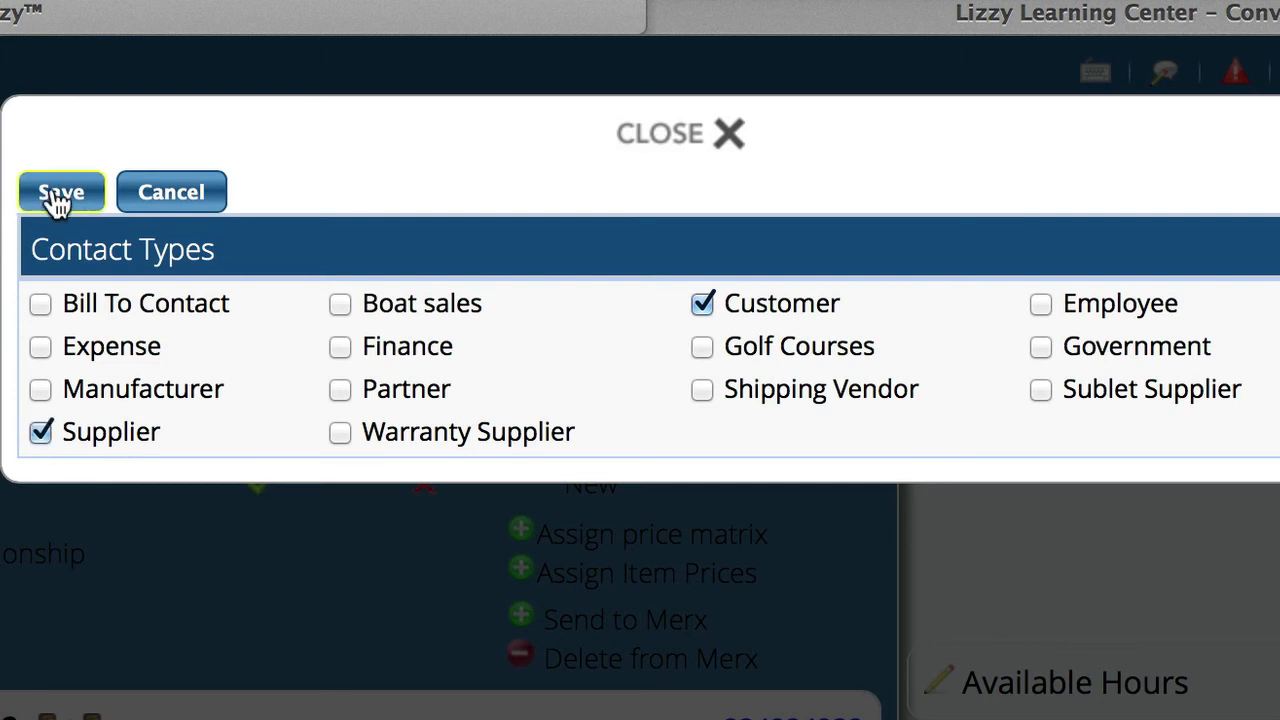
{"action": "left_click", "coordinate": [60, 192]}
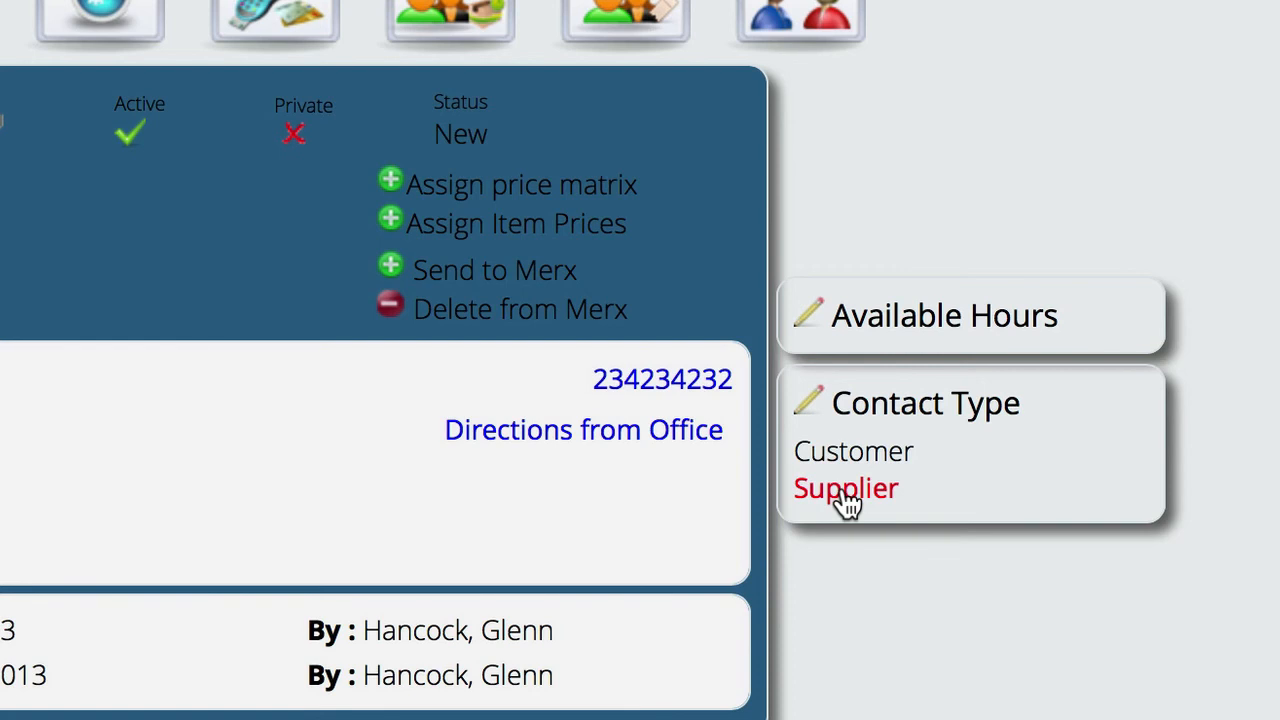
{"action": "left_click", "coordinate": [844, 488]}
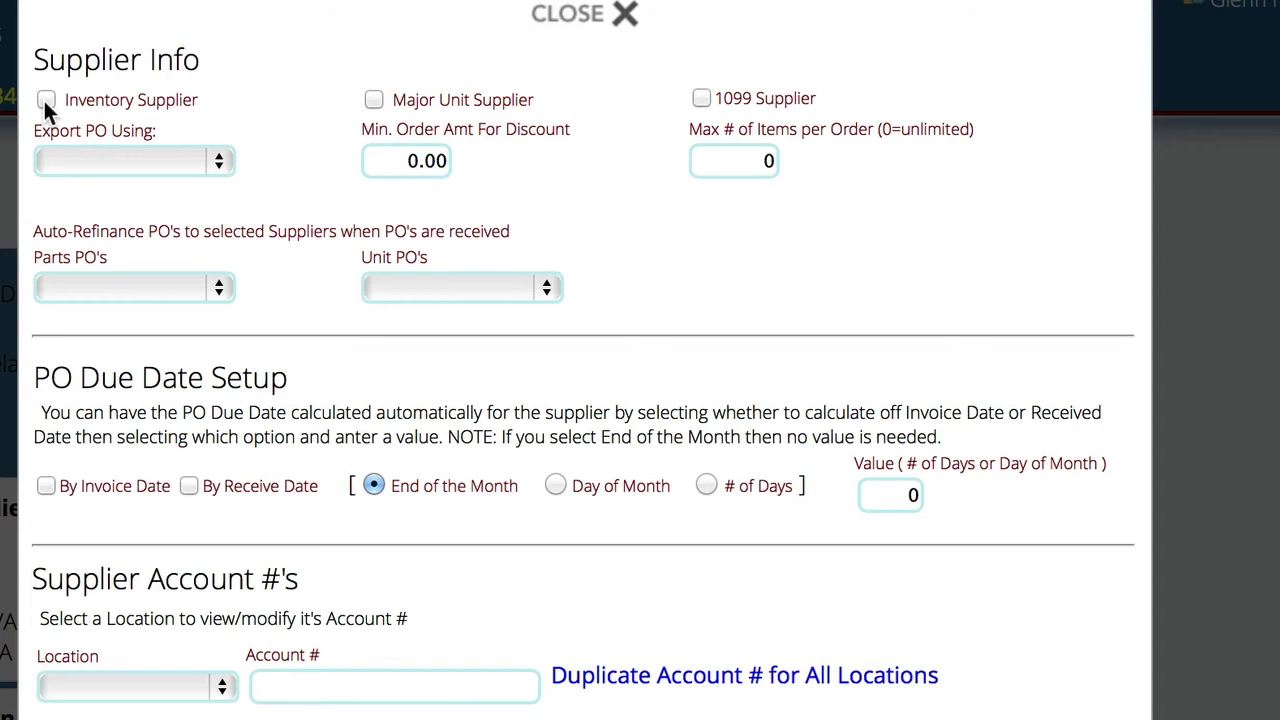
{"action": "left_click", "coordinate": [46, 100]}
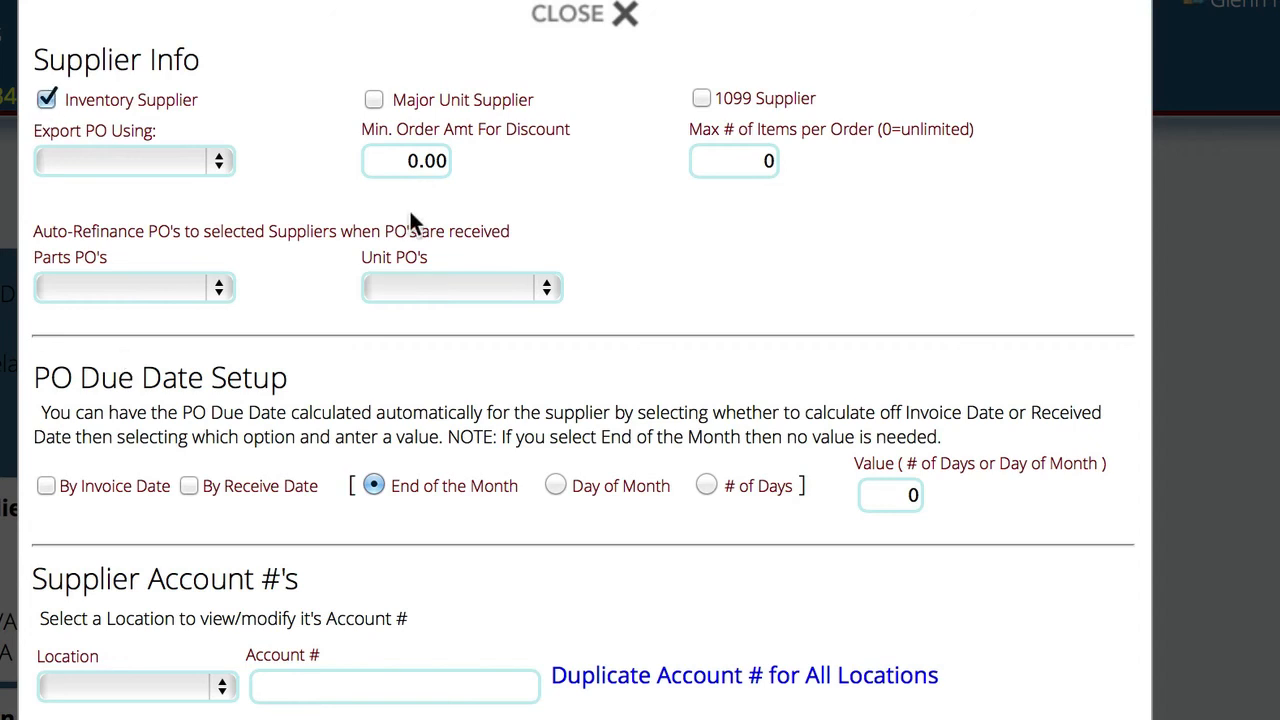
{"action": "mouse_move", "coordinate": [380, 108]}
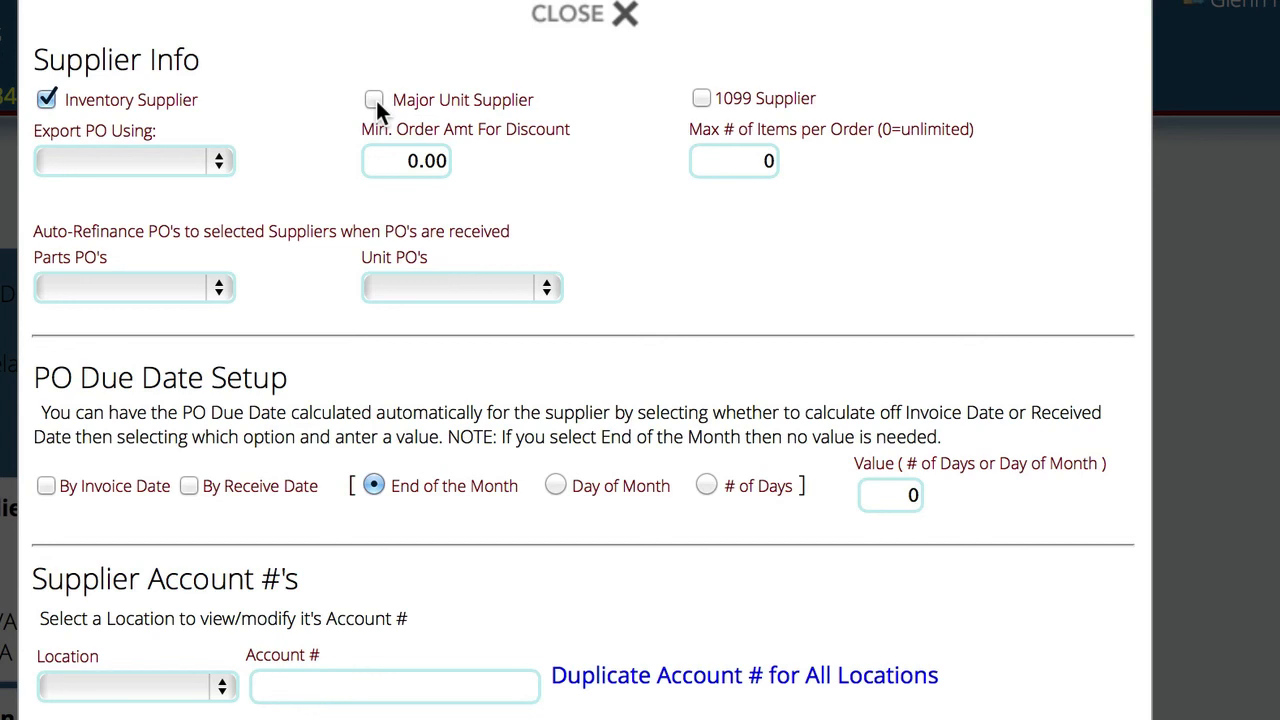
{"action": "mouse_move", "coordinate": [364, 116]}
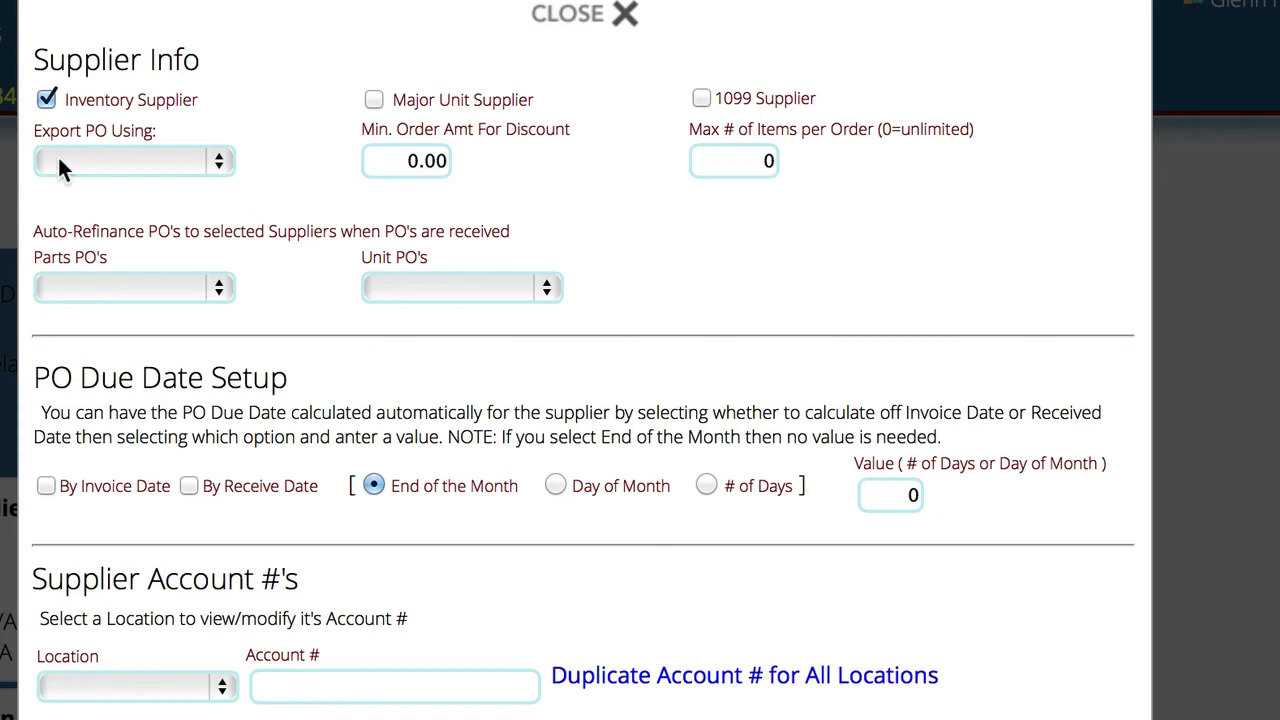
{"action": "mouse_move", "coordinate": [148, 172]}
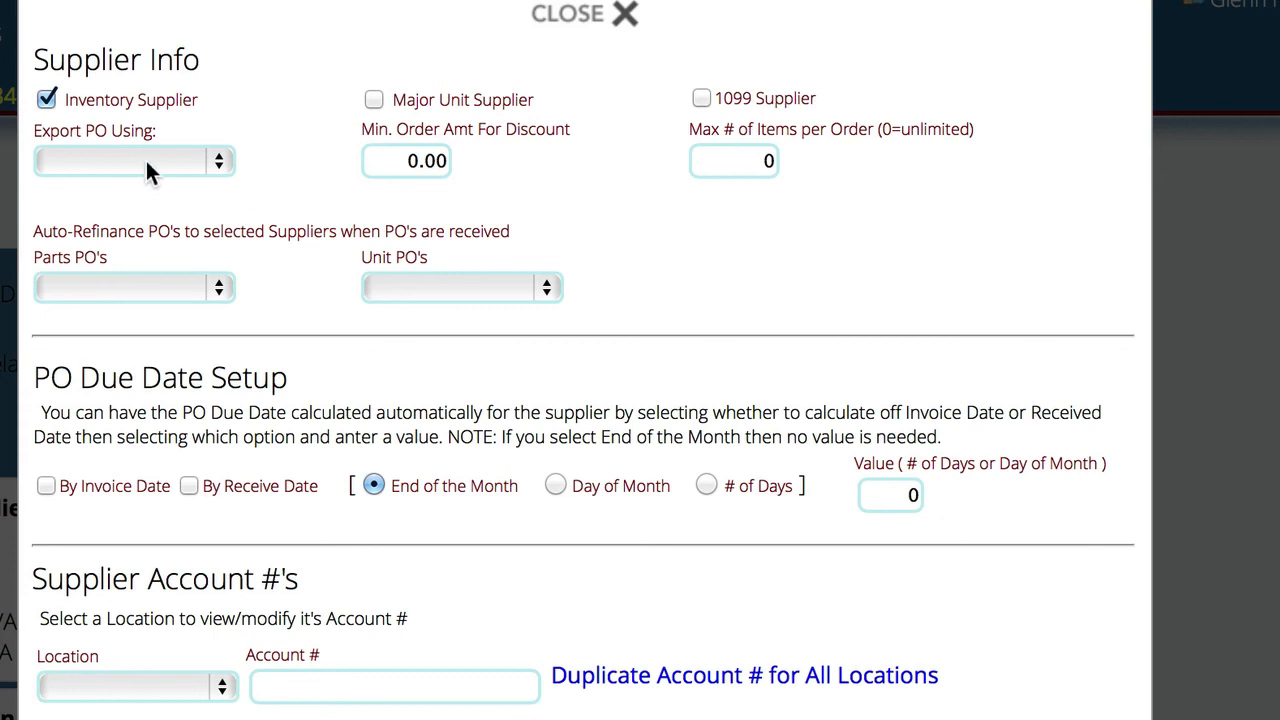
{"action": "left_click", "coordinate": [136, 160]}
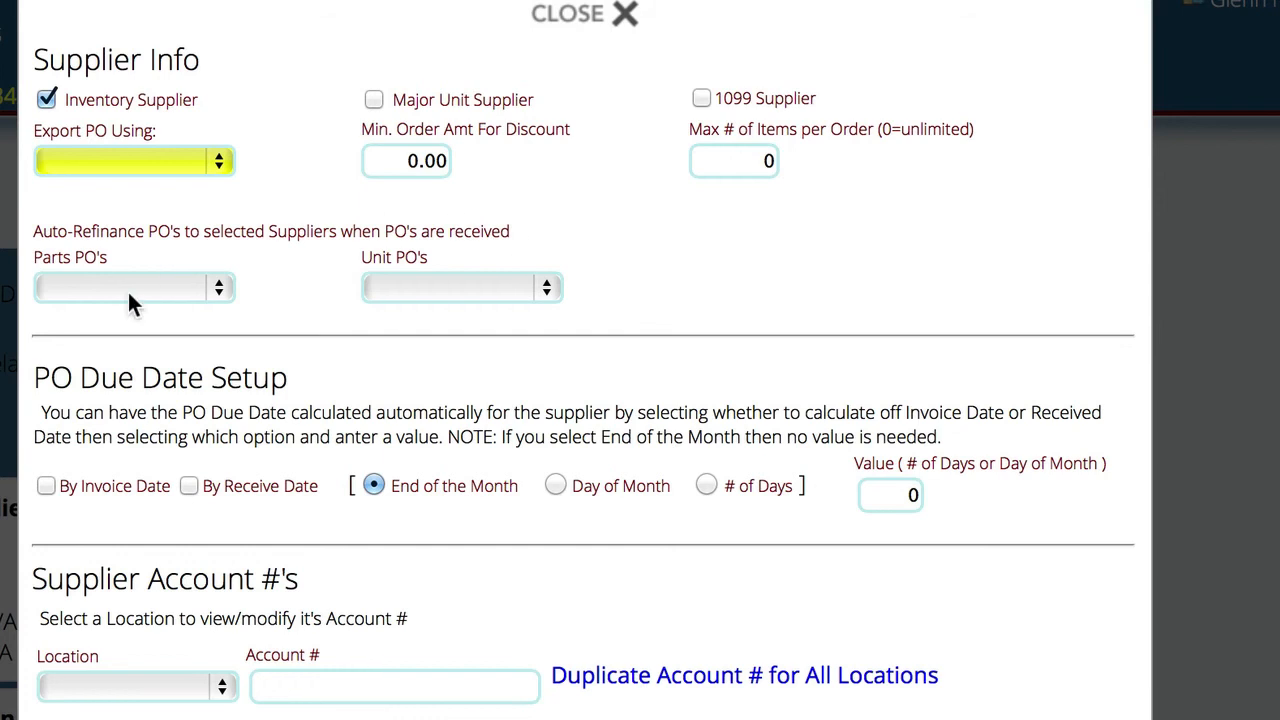
Step: Choose Dealership as the location under Supplier Account #'s
{"action": "scroll", "scroll_direction": "down", "scroll_amount": 3}
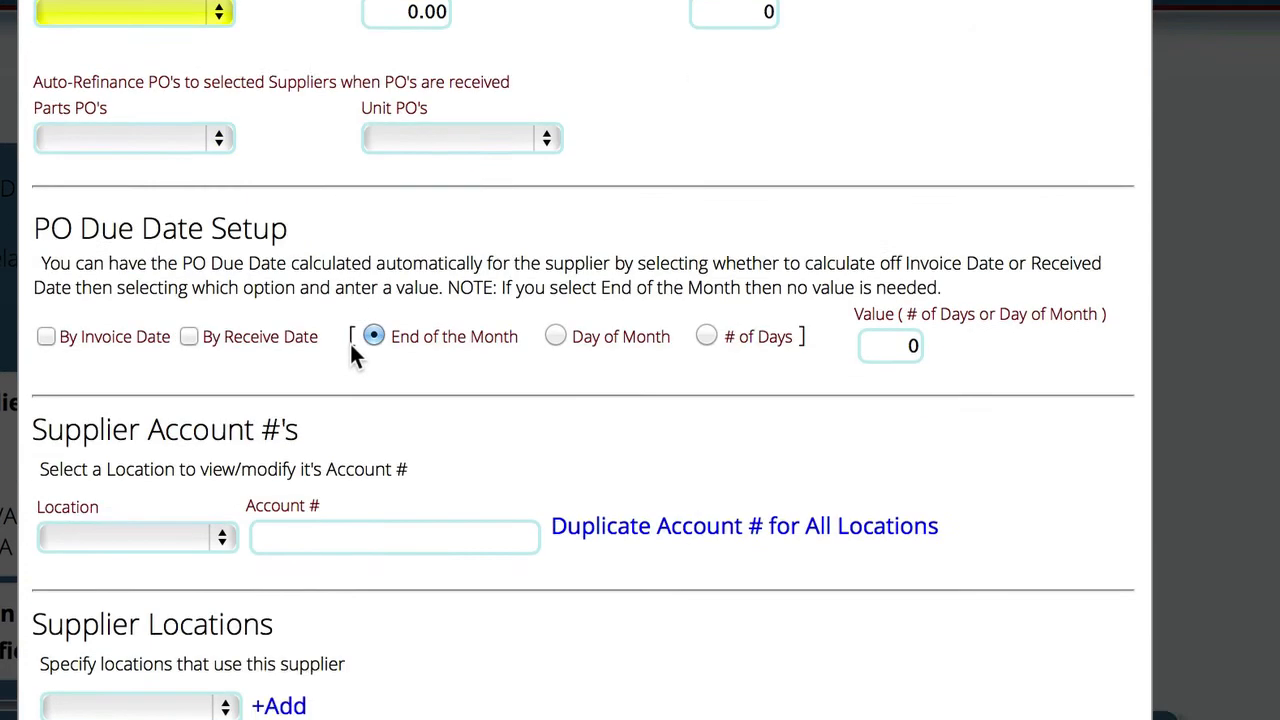
{"action": "scroll", "scroll_direction": "down", "scroll_amount": 3}
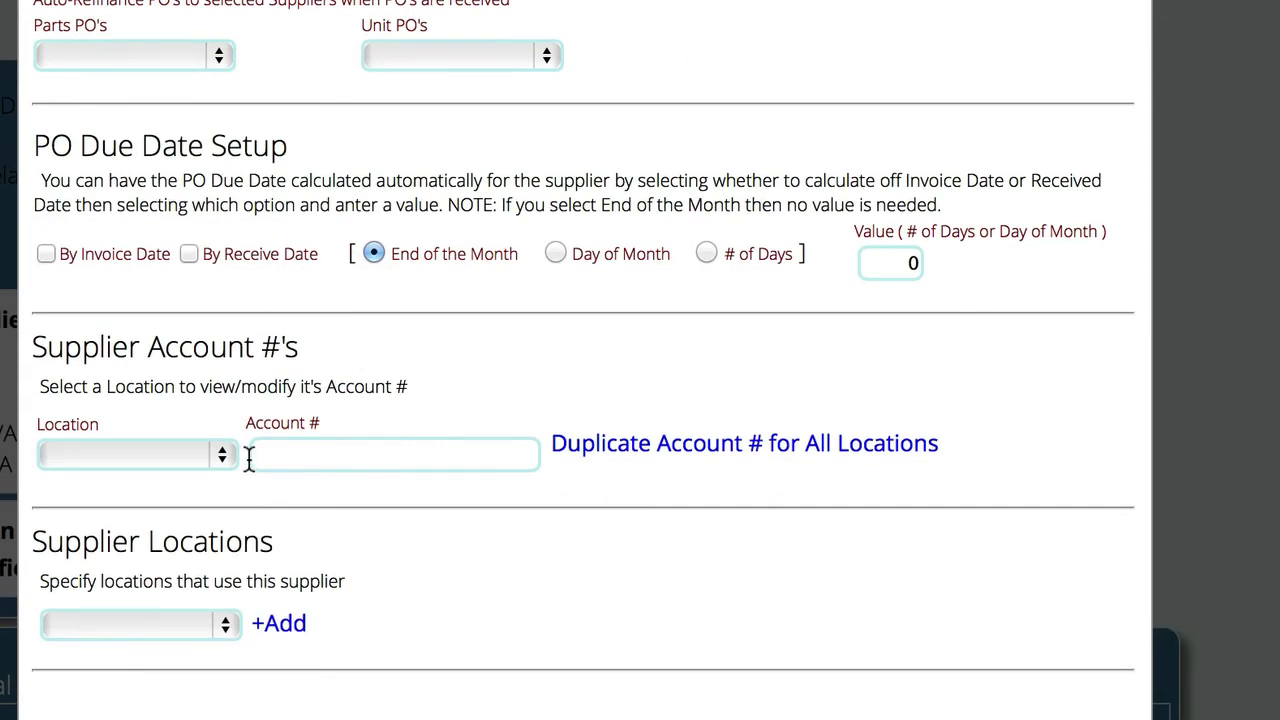
{"action": "left_click", "coordinate": [130, 454]}
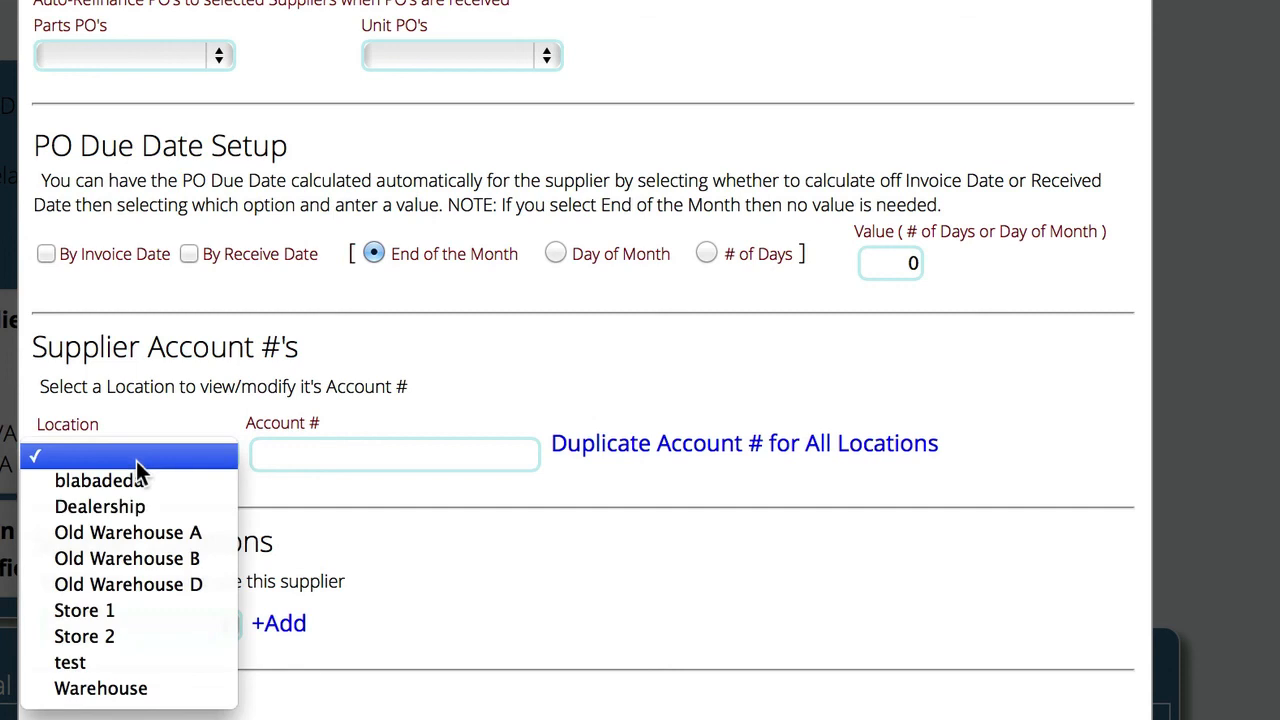
{"action": "mouse_move", "coordinate": [122, 508]}
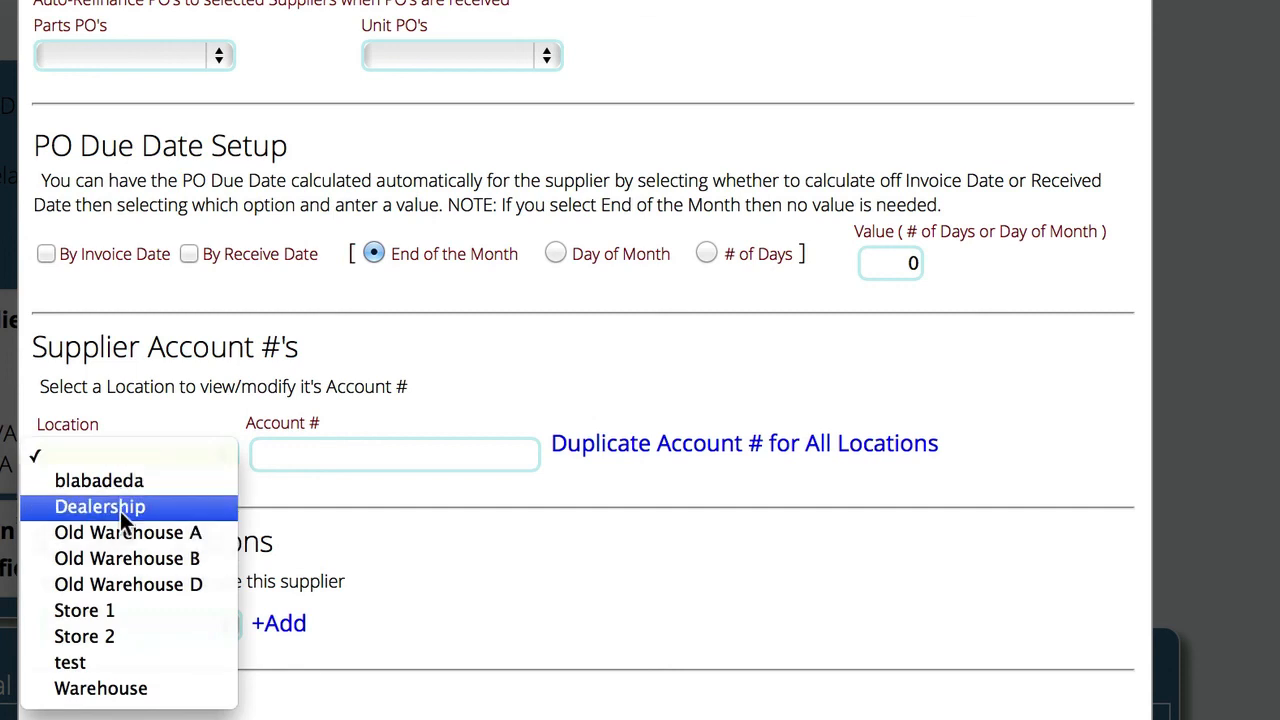
{"action": "left_click", "coordinate": [100, 506]}
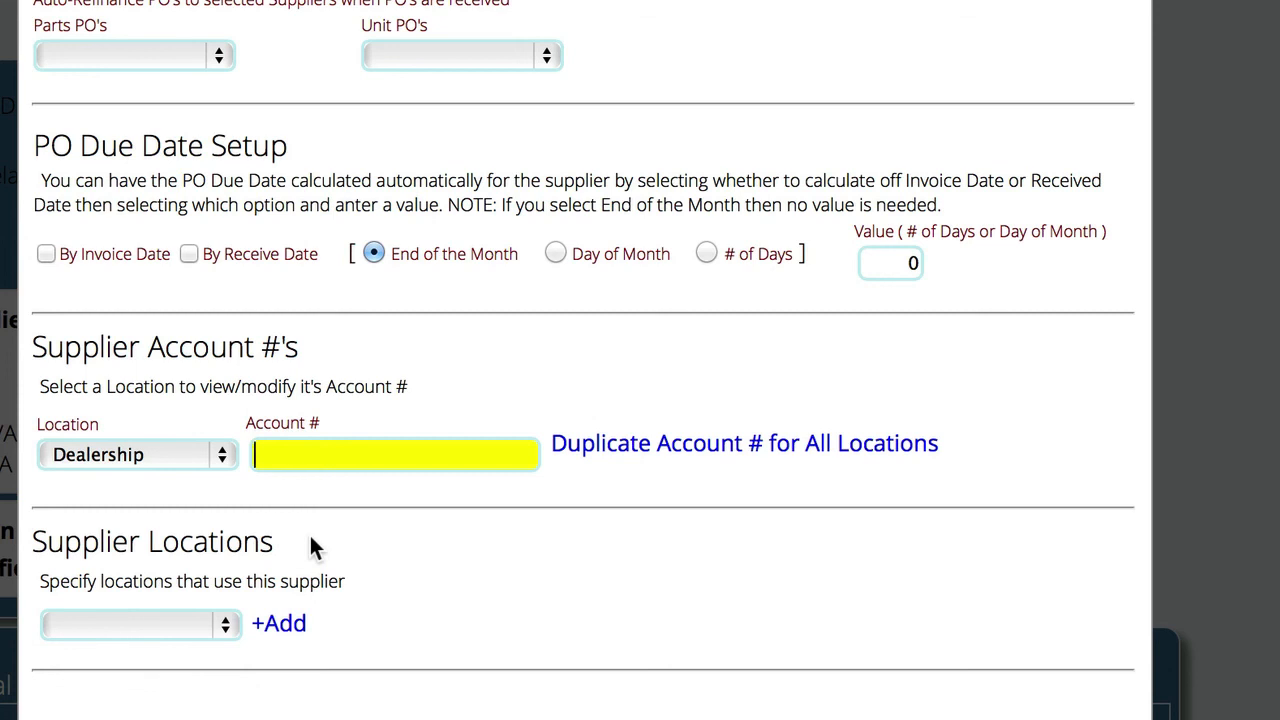
{"action": "mouse_move", "coordinate": [158, 616]}
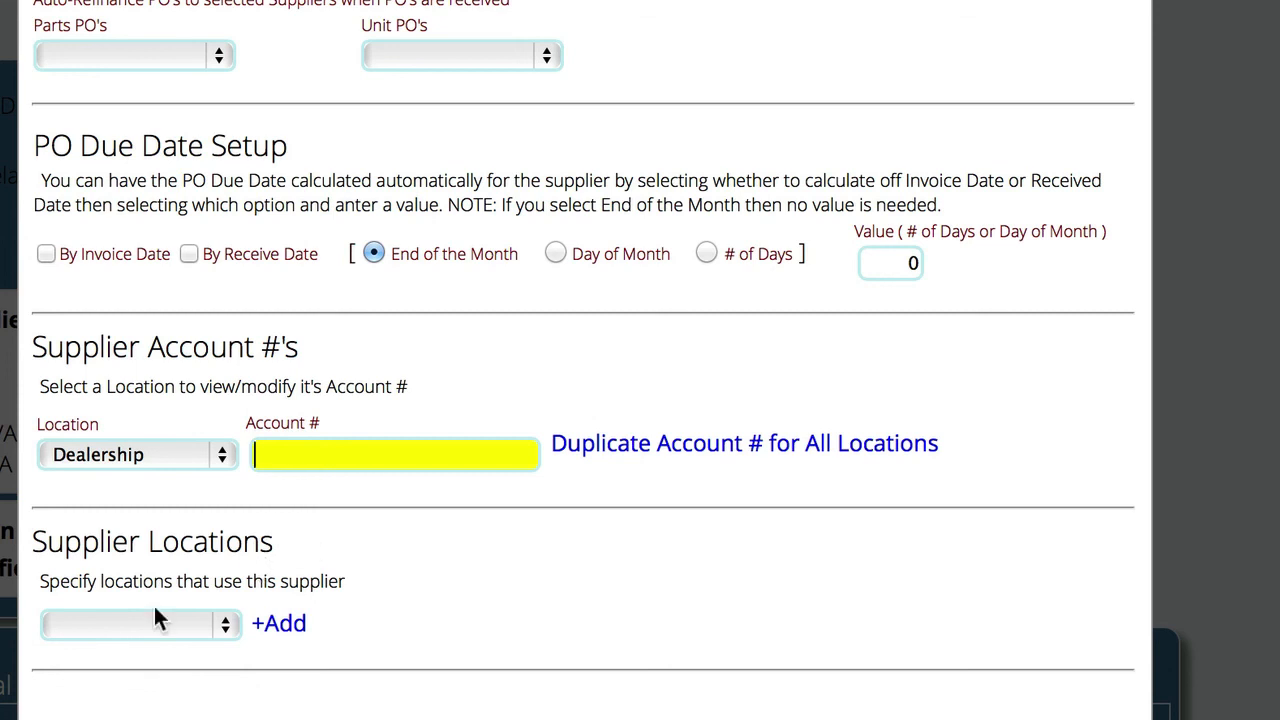
{"action": "mouse_move", "coordinate": [524, 596]}
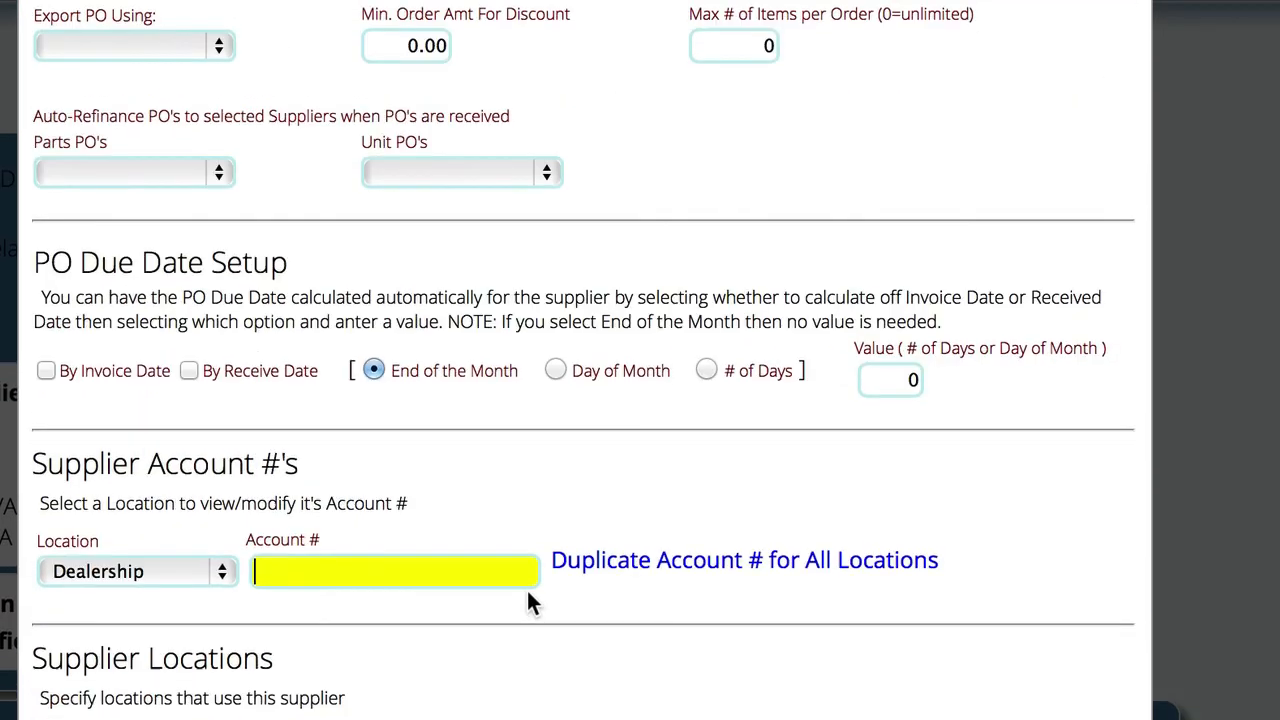
{"action": "scroll", "scroll_direction": "down", "scroll_amount": 3}
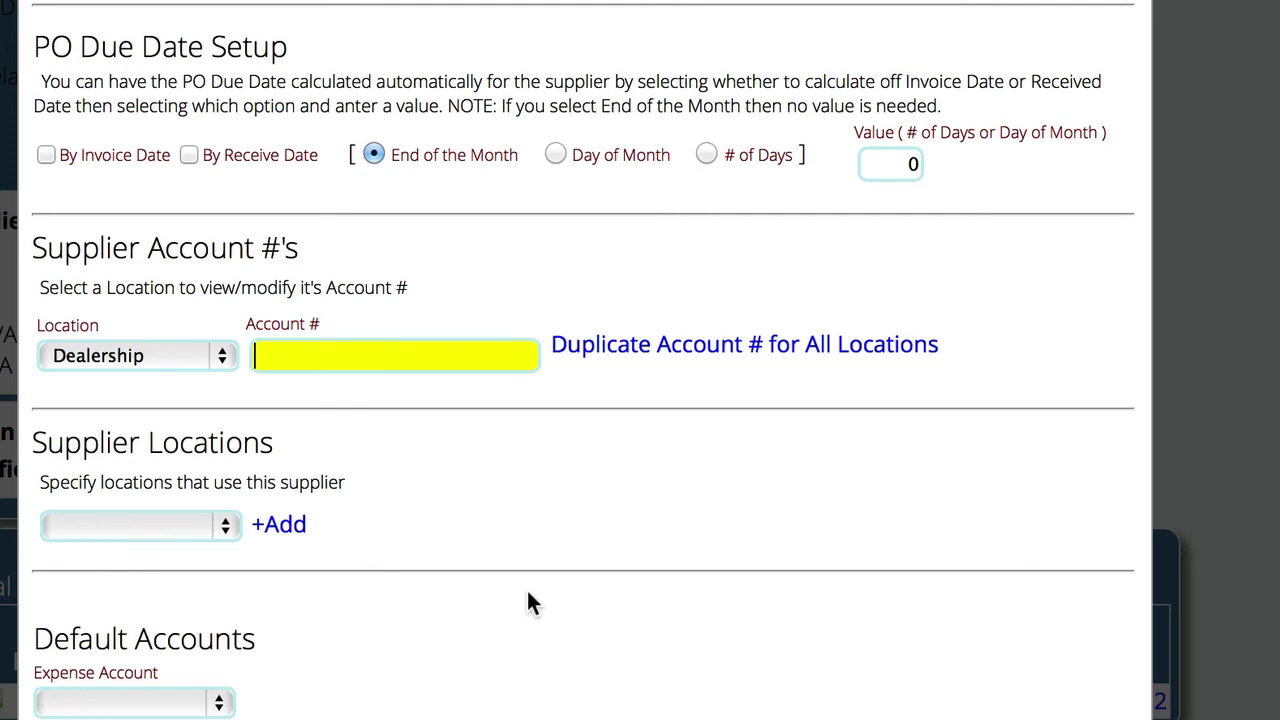
{"action": "mouse_move", "coordinate": [124, 520]}
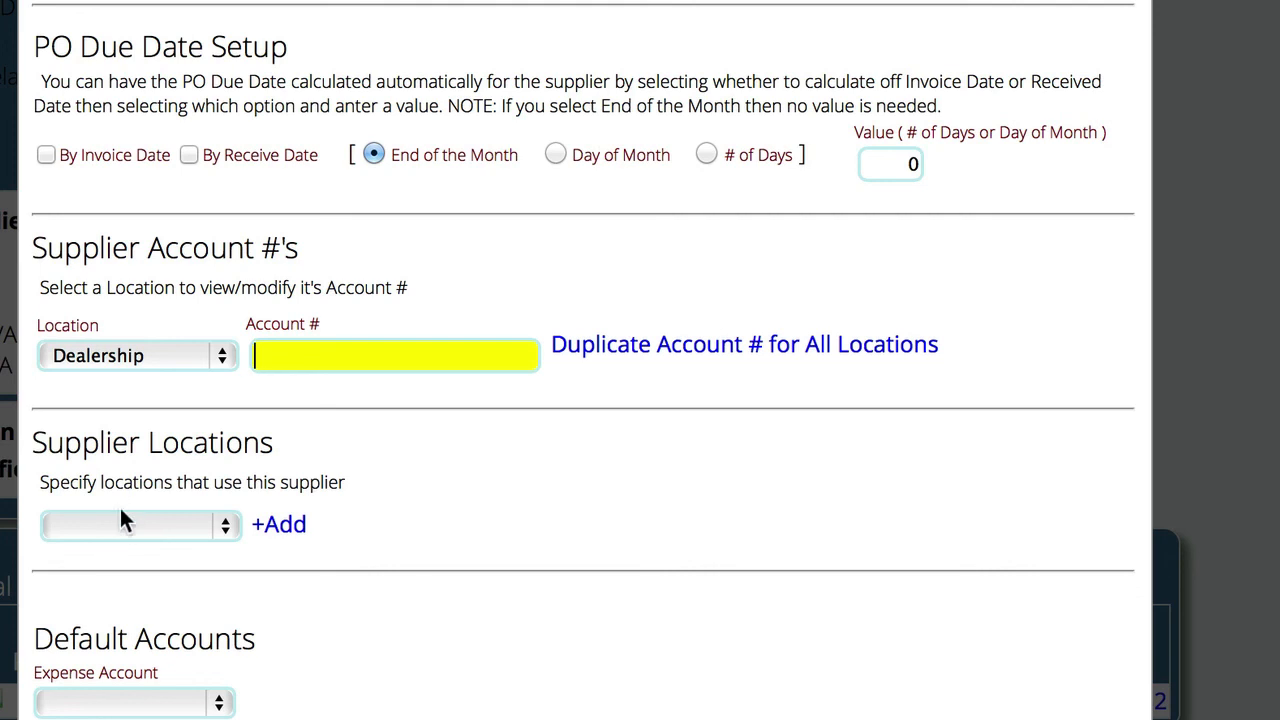
{"action": "left_click", "coordinate": [136, 524]}
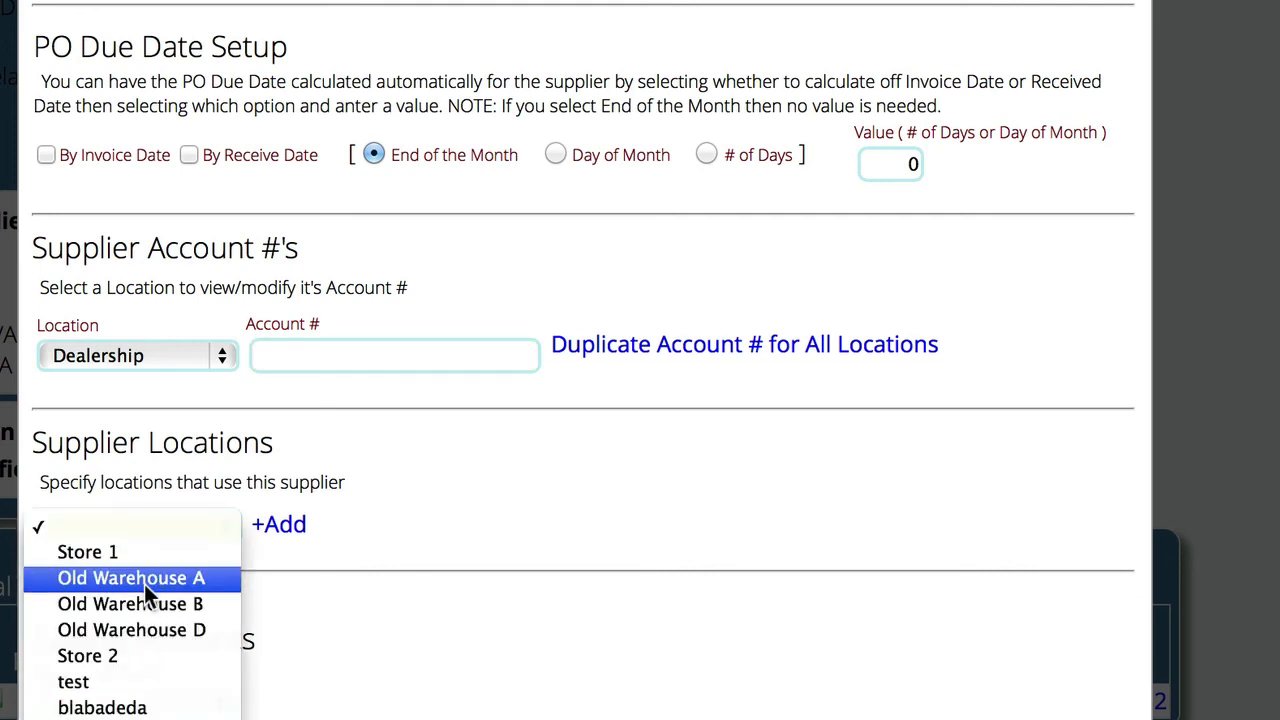
{"action": "mouse_move", "coordinate": [118, 584]}
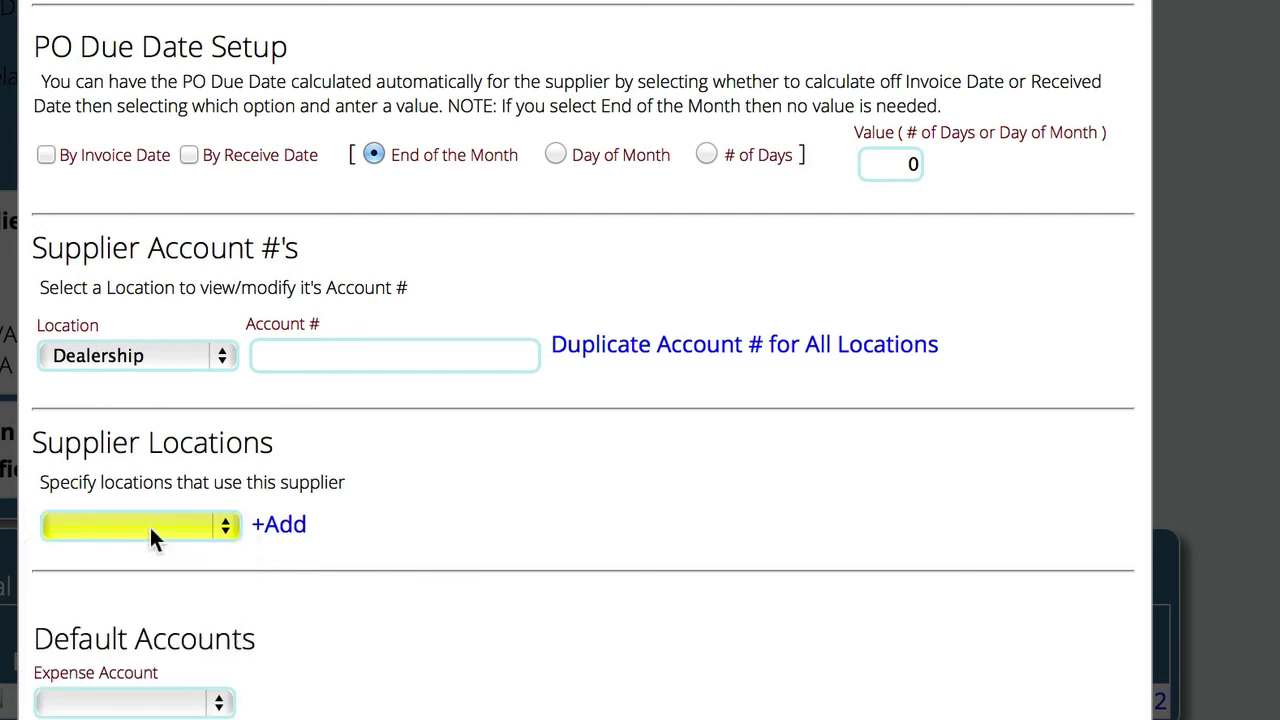
{"action": "mouse_move", "coordinate": [138, 542]}
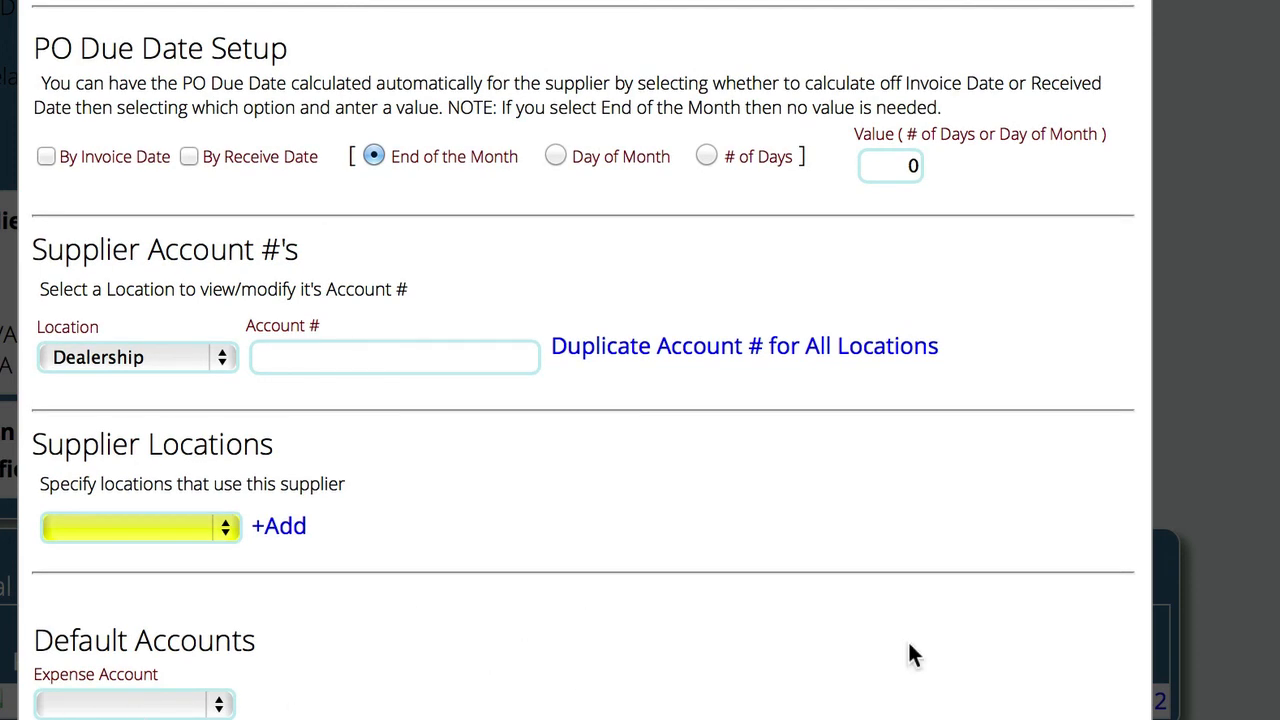
{"action": "scroll", "scroll_direction": "down", "scroll_amount": 3}
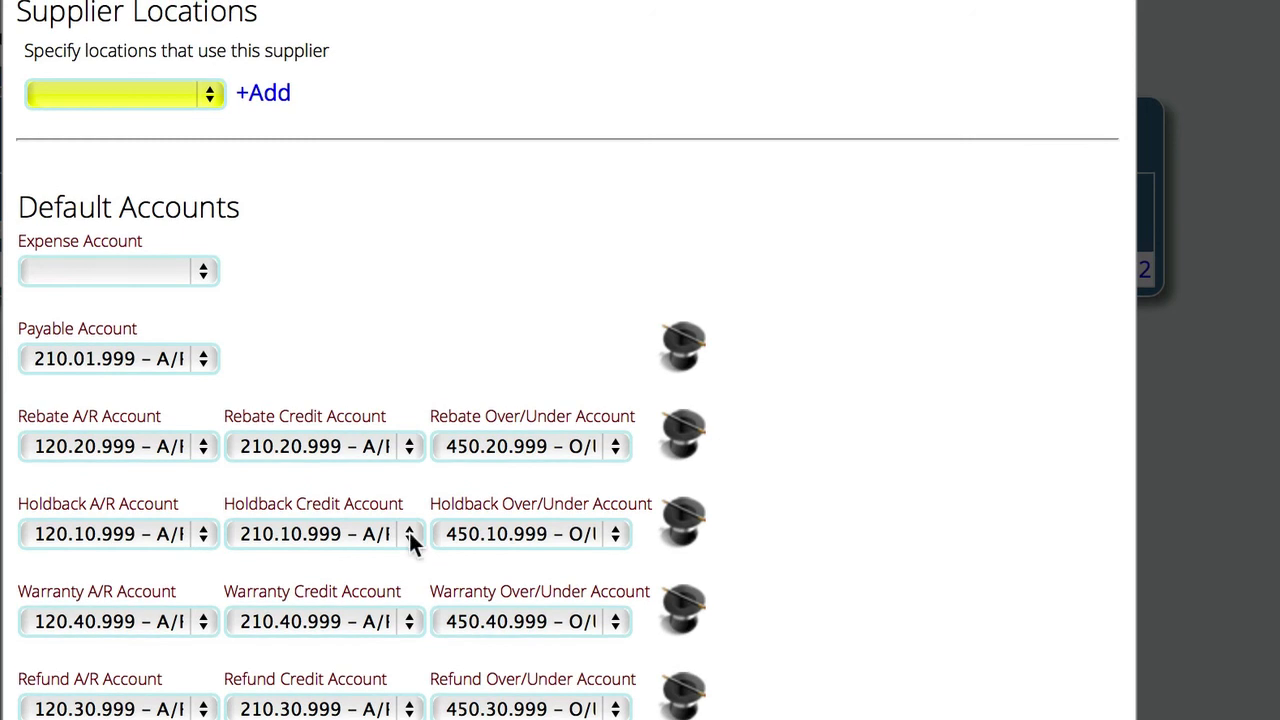
{"action": "mouse_move", "coordinate": [722, 520]}
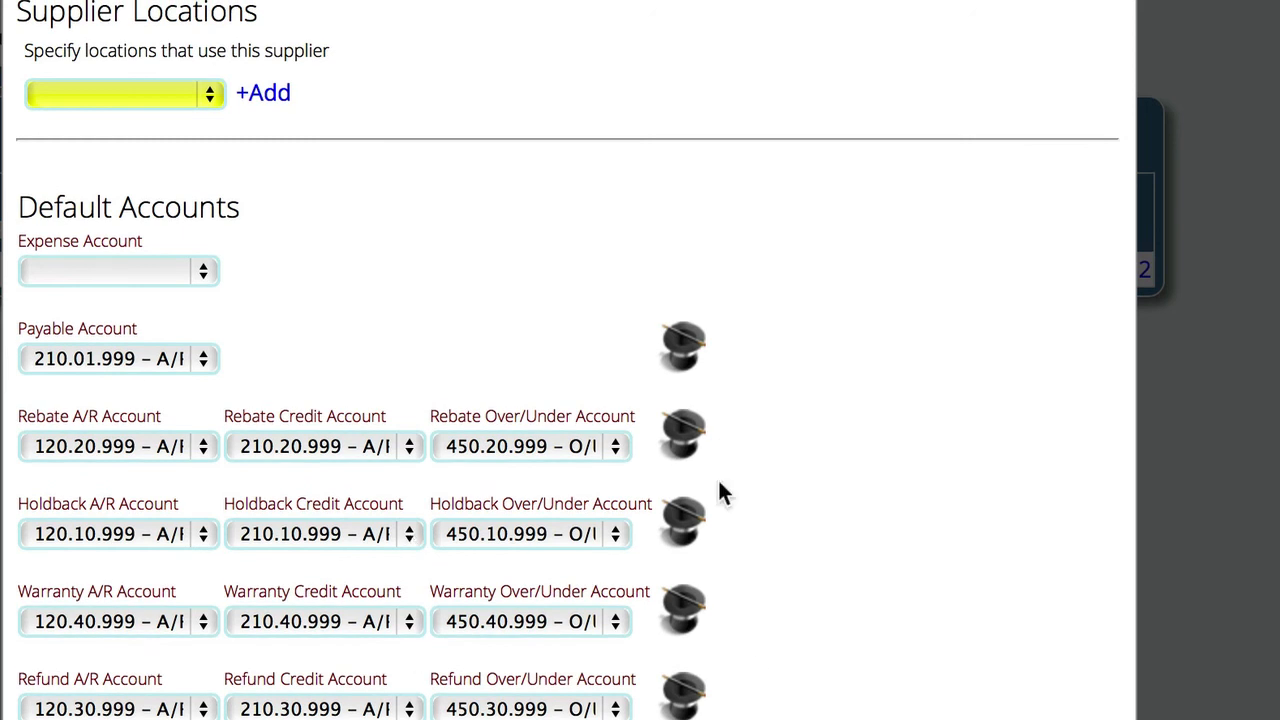
{"action": "mouse_move", "coordinate": [754, 670]}
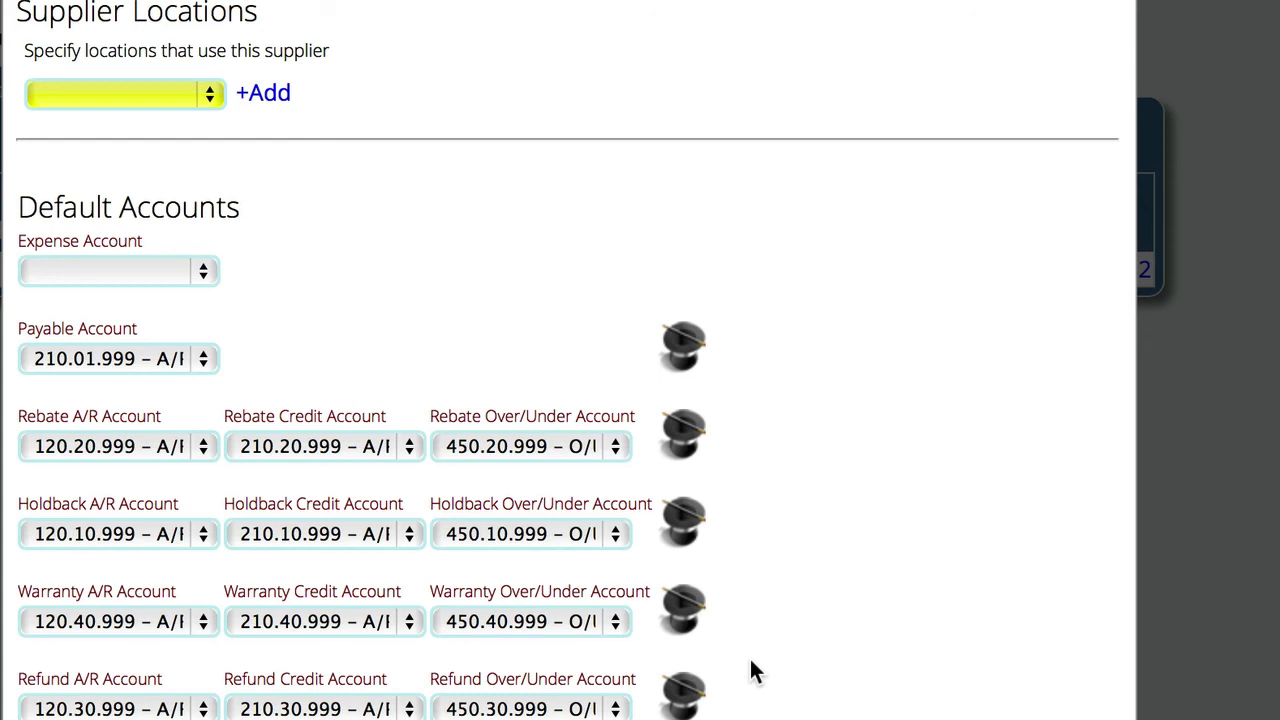
{"action": "mouse_move", "coordinate": [856, 510]}
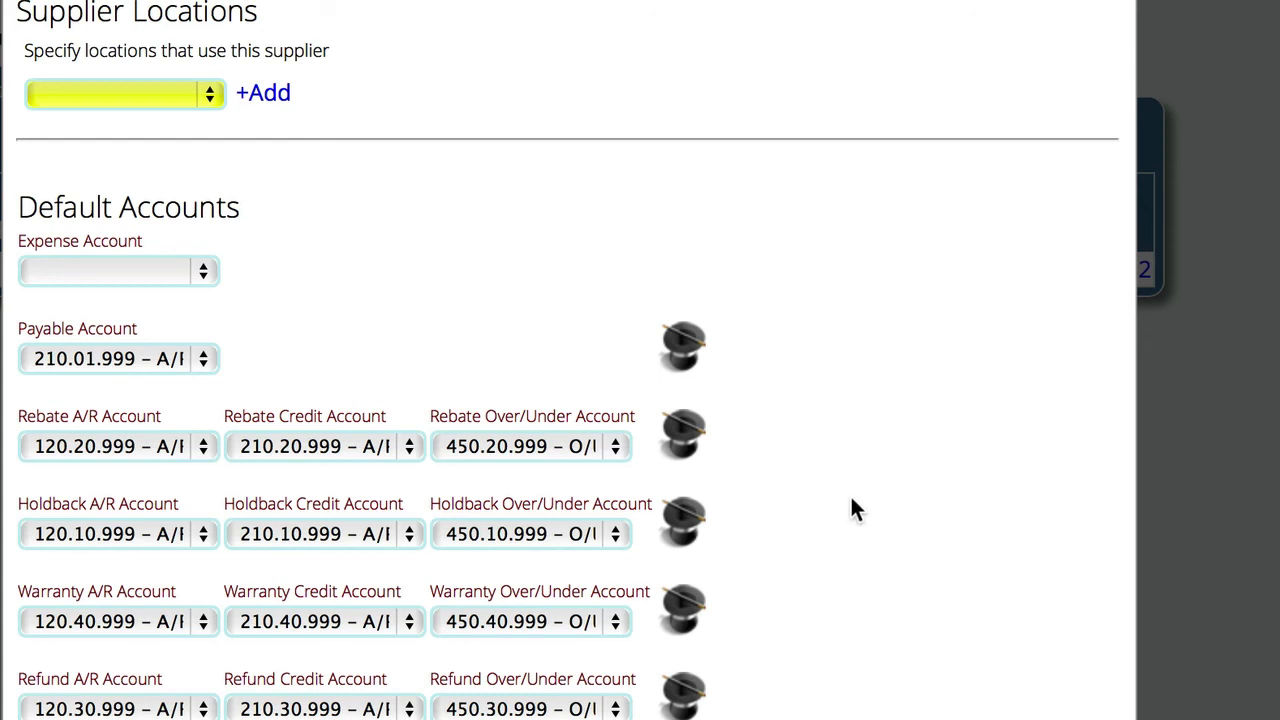
{"action": "scroll", "scroll_direction": "up", "scroll_amount": 3}
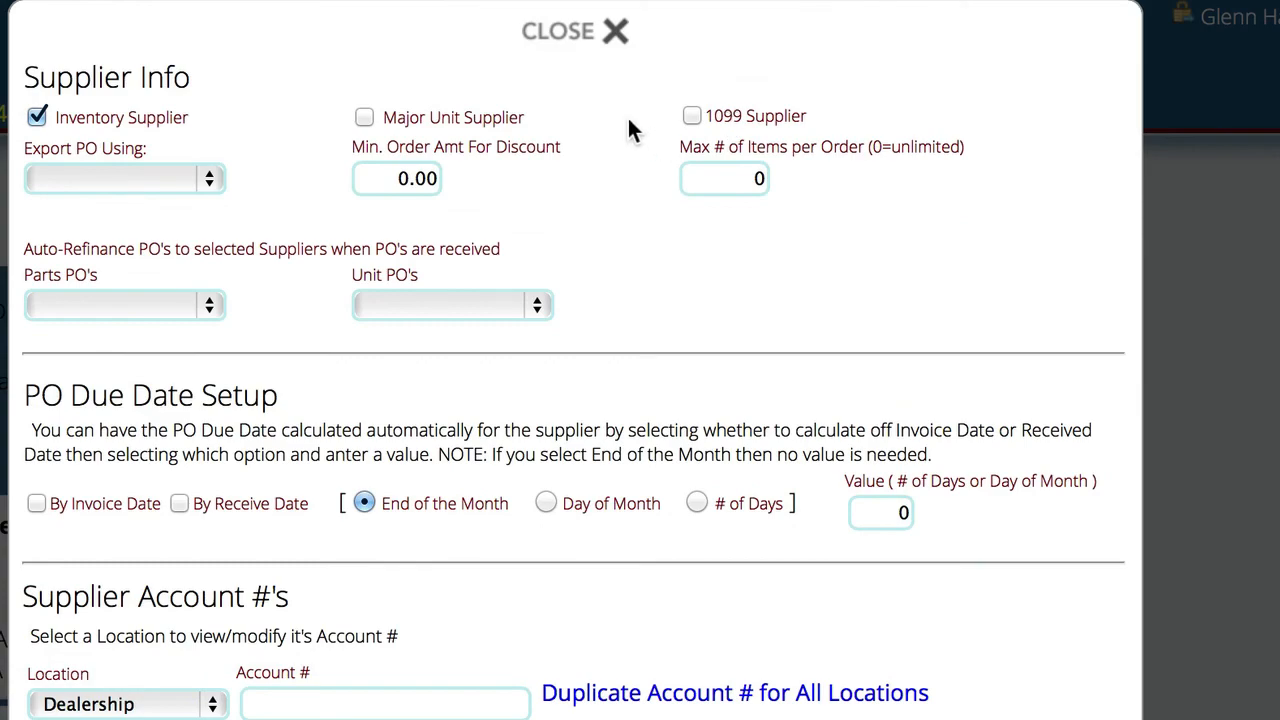
{"action": "mouse_move", "coordinate": [600, 124]}
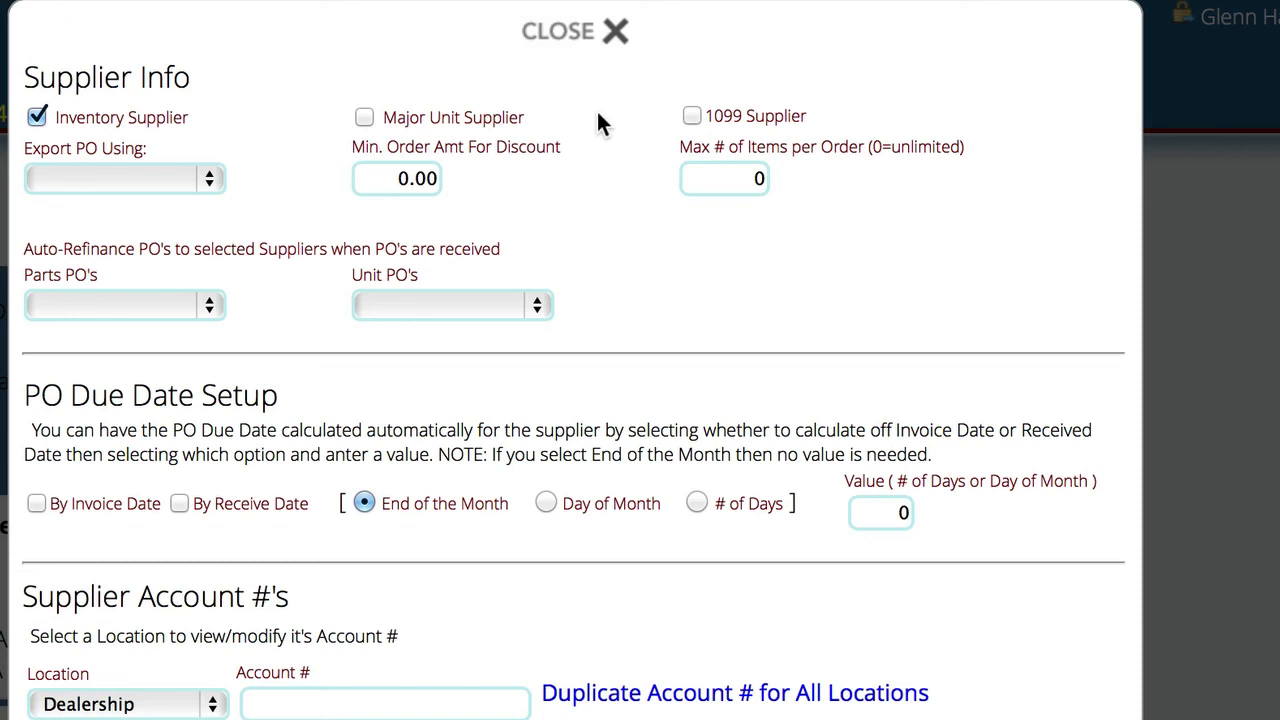
{"action": "mouse_move", "coordinate": [576, 56]}
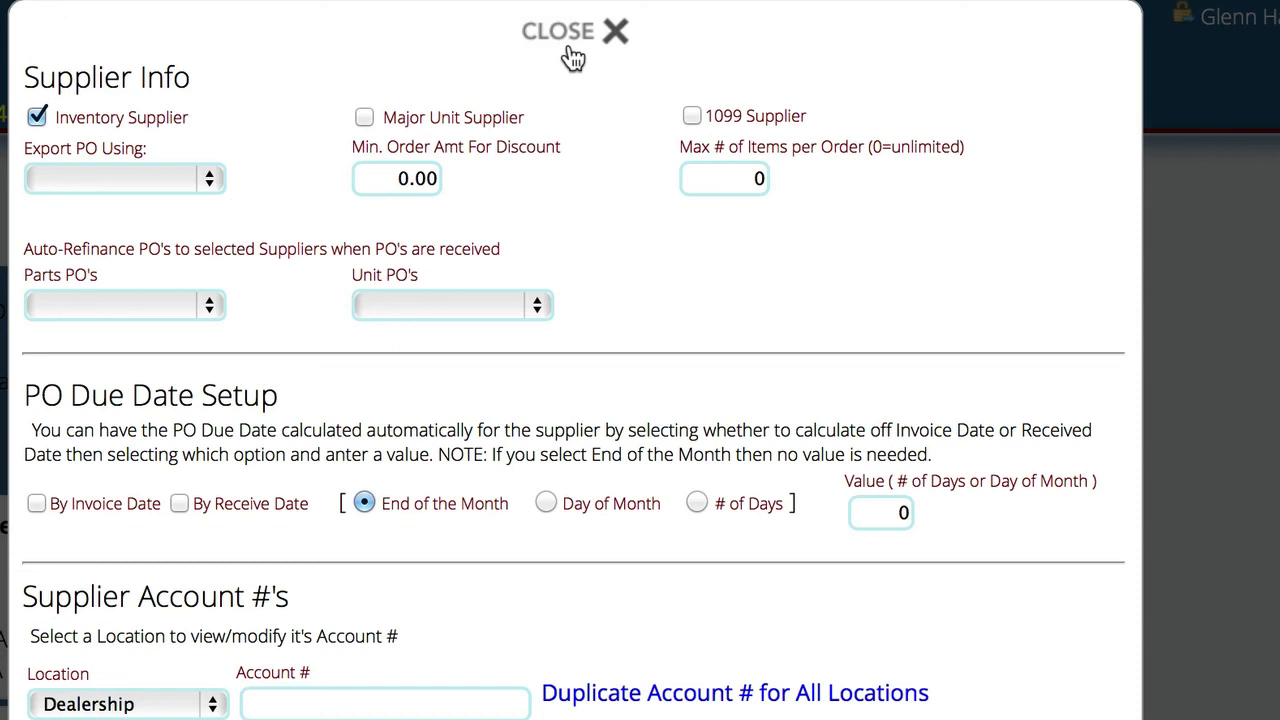
{"action": "mouse_move", "coordinate": [568, 58]}
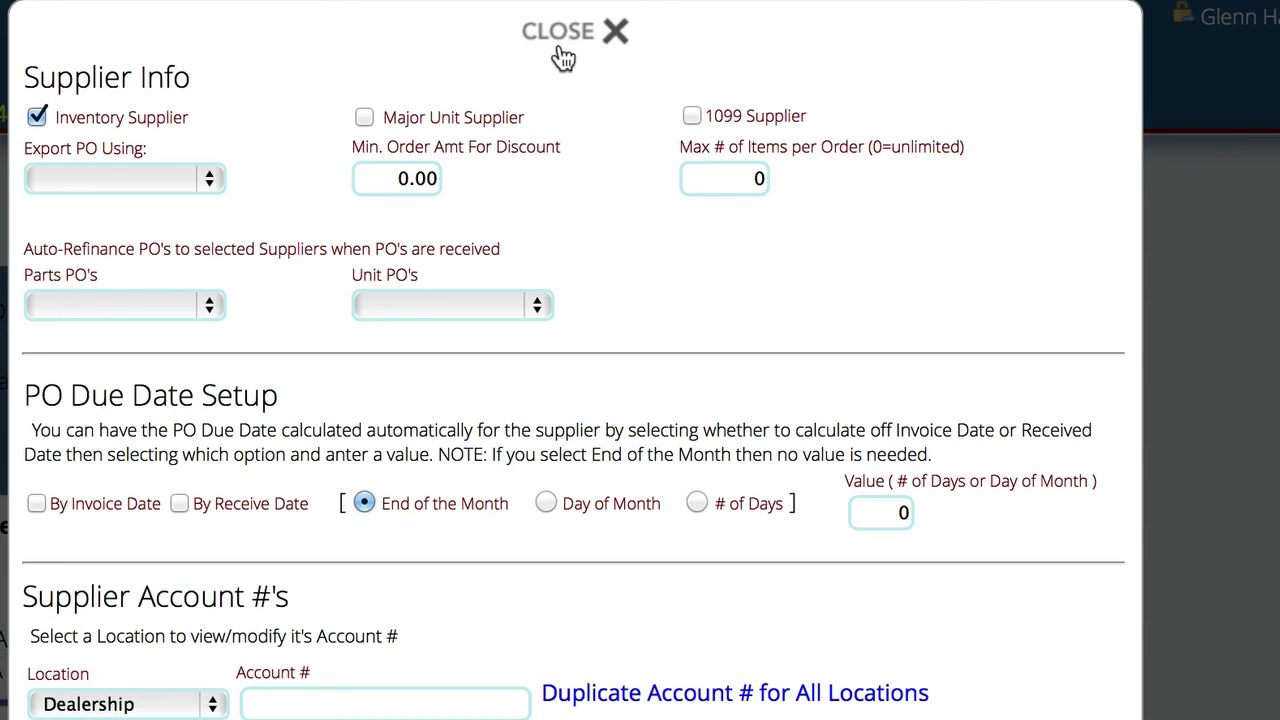